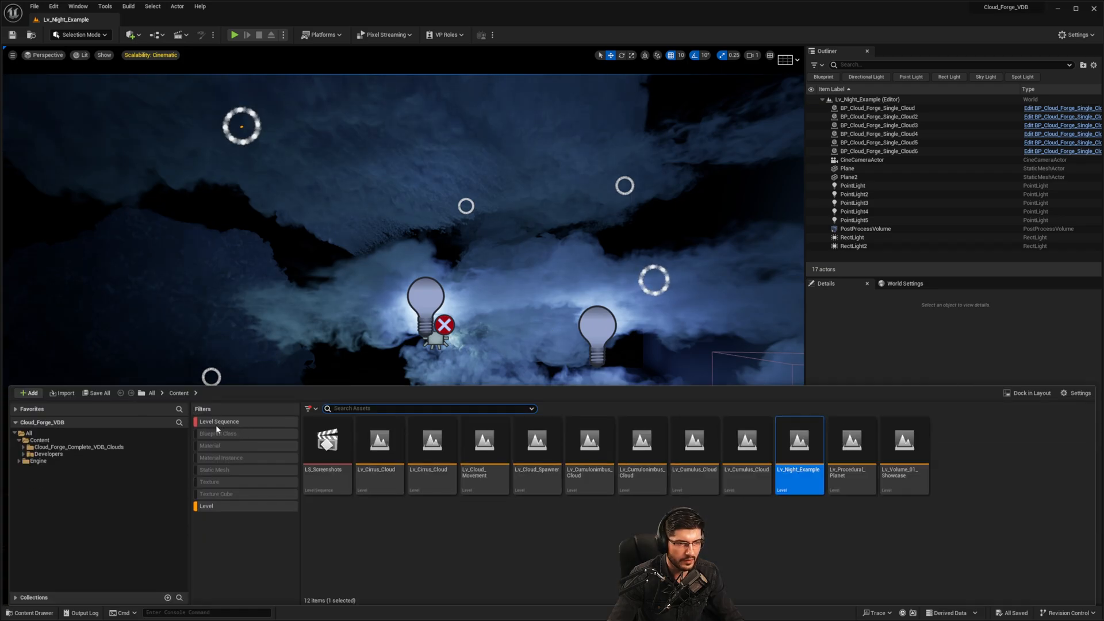
Navigate Cloud_Forge_Complete_VDB_Clouds › Example_Maps › General_Examples in the Content Browser
left_click(218, 421)
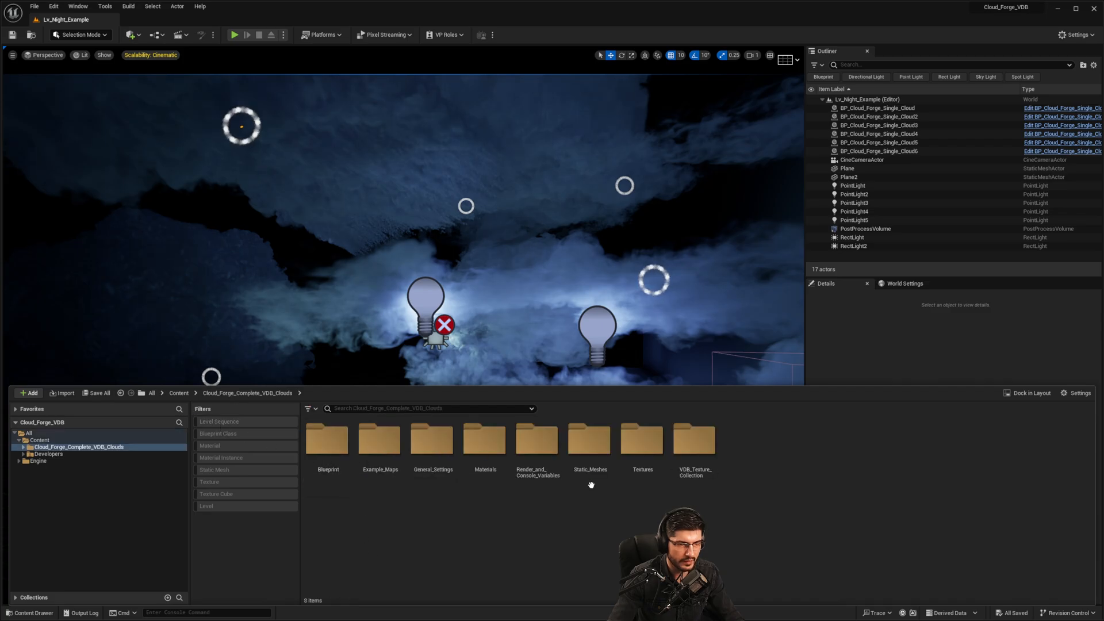
left_click(537, 438)
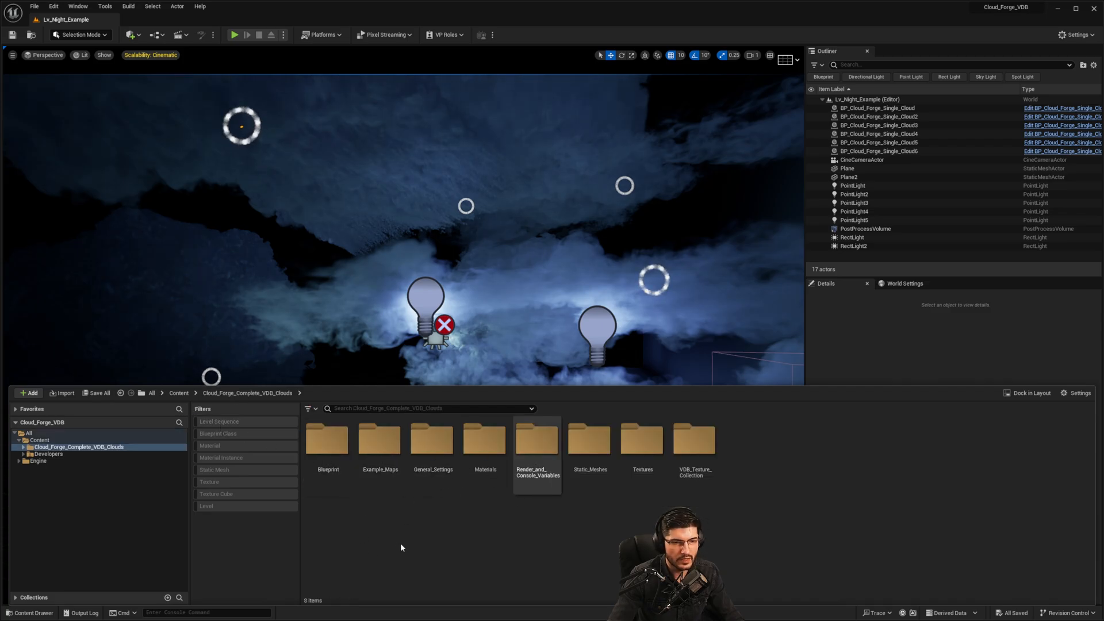
mouse_move(537, 444)
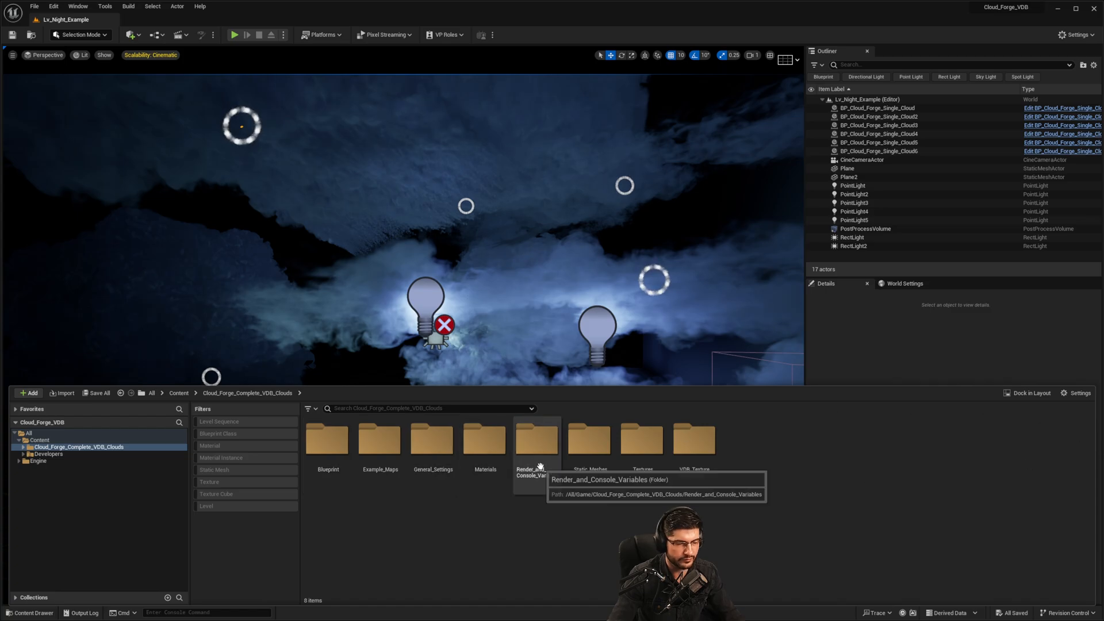
mouse_move(589, 437)
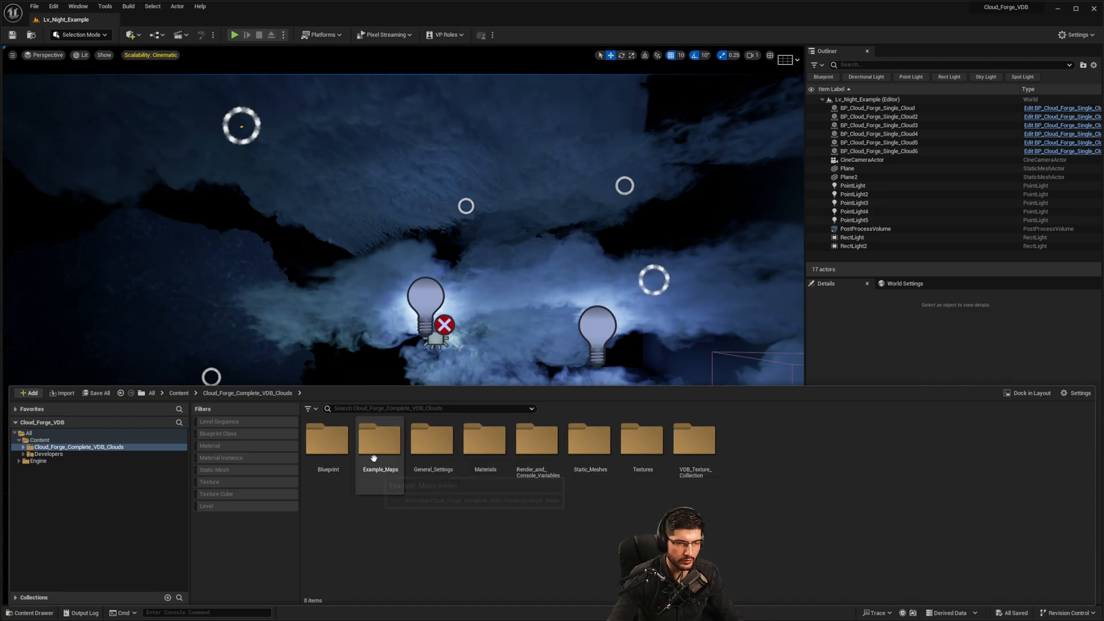
double_click(379, 437)
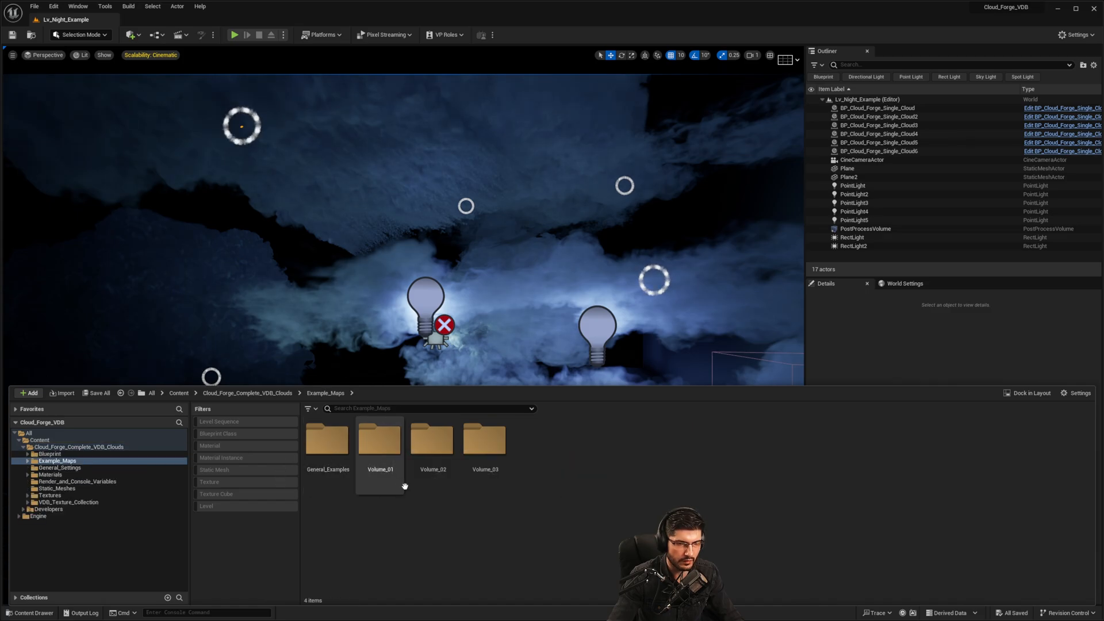
mouse_move(432, 437)
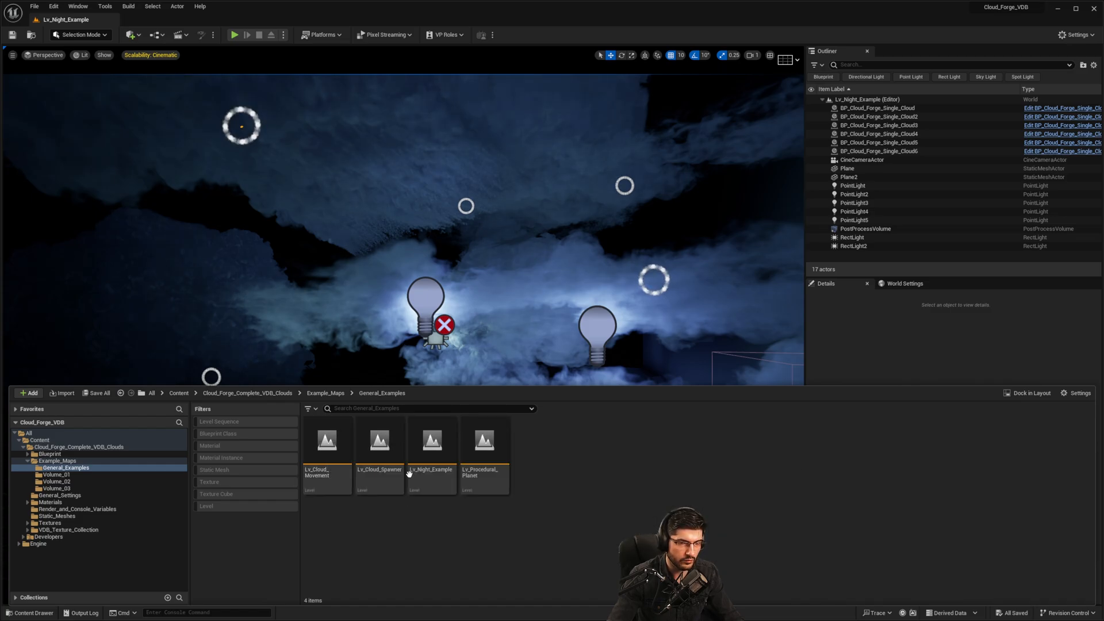
left_click(431, 450)
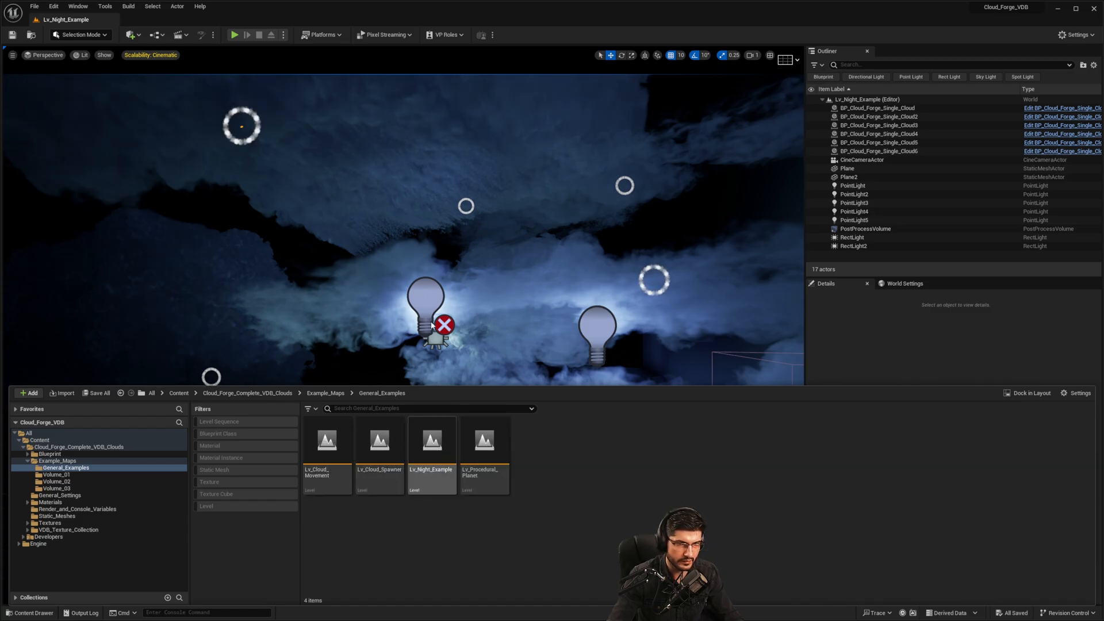
mouse_move(484, 445)
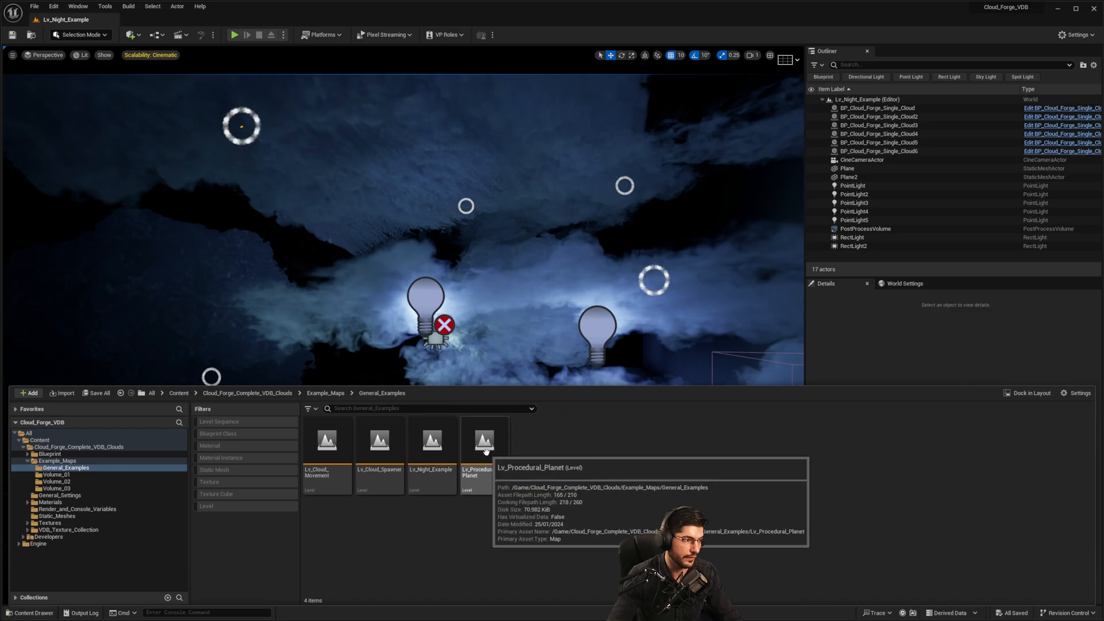
Load Lv_Cloud_Movement and toggle Cloud Movement? on individual cloud actors including Cloud11
double_click(326, 442)
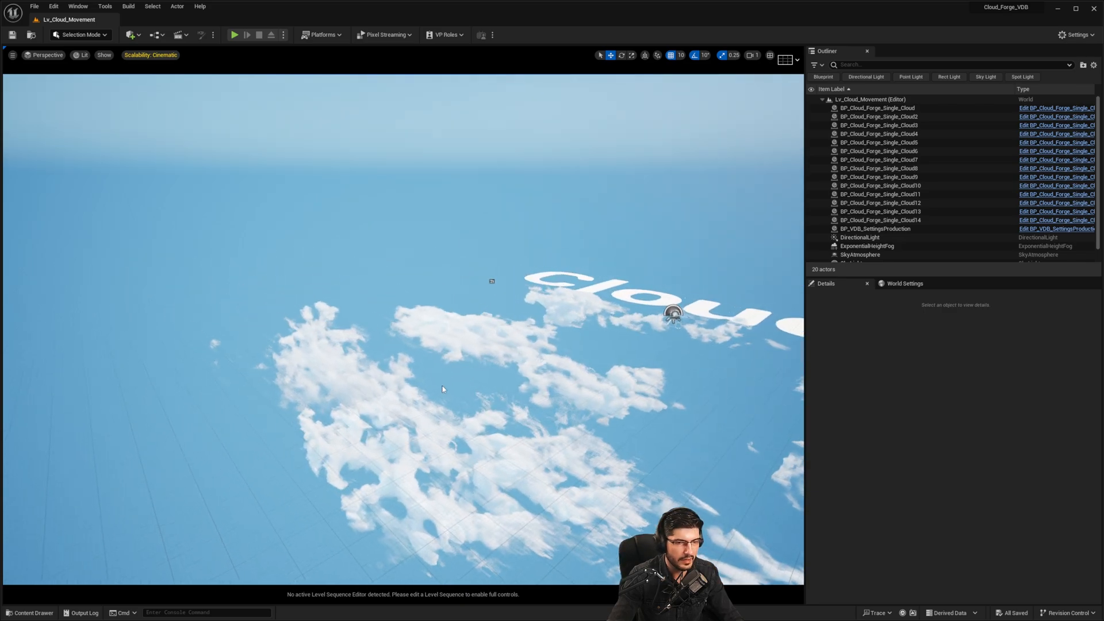
left_click(880, 202)
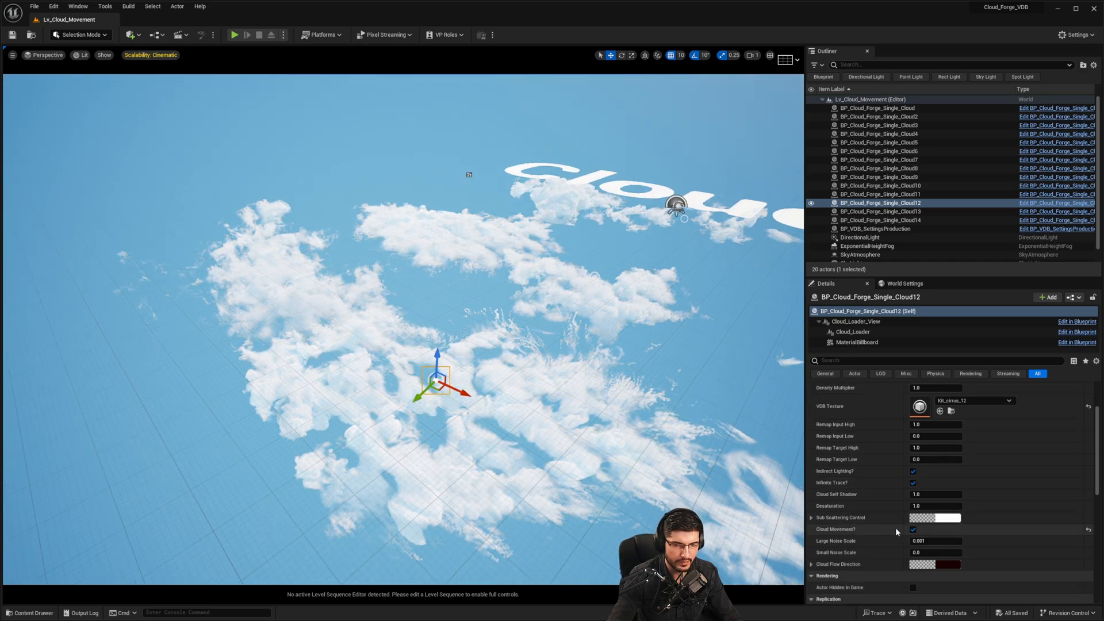
left_click(914, 529)
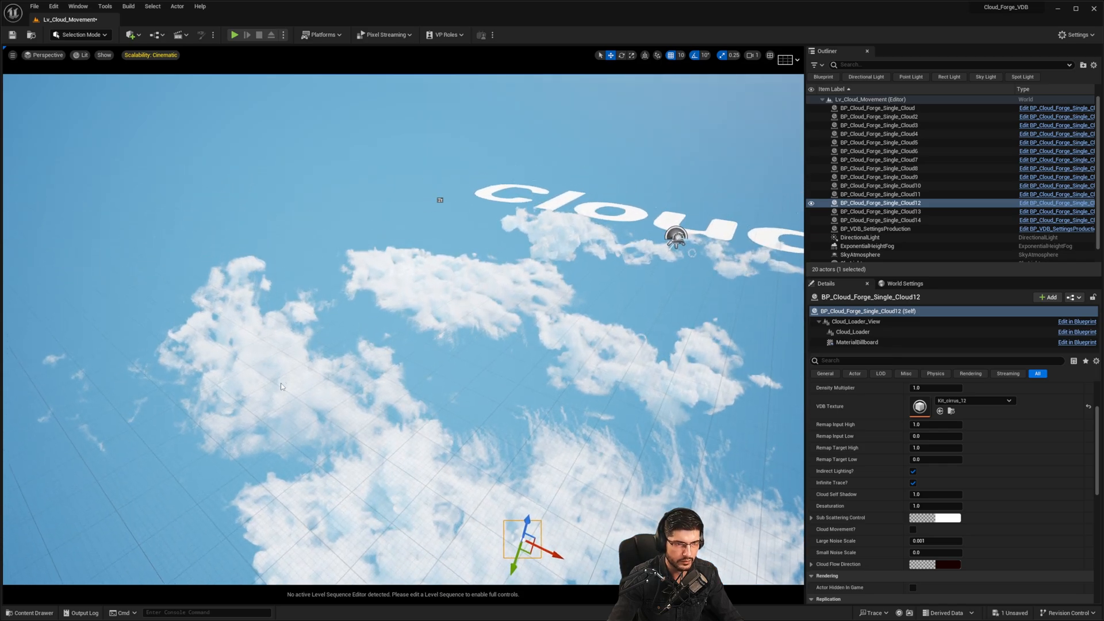
left_click(880, 193)
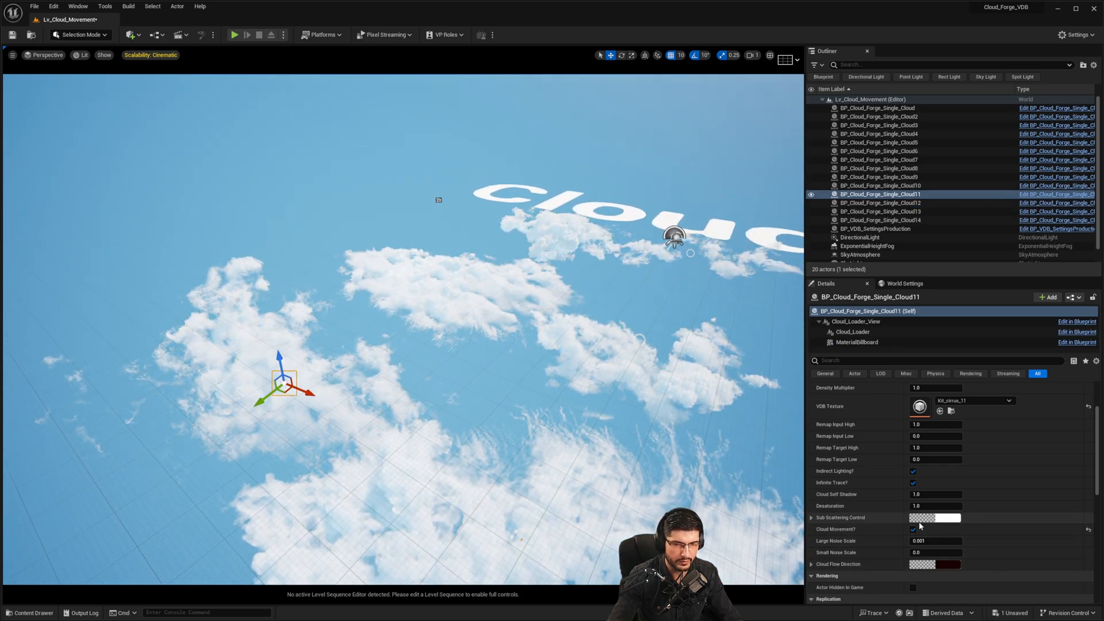
left_click(913, 529)
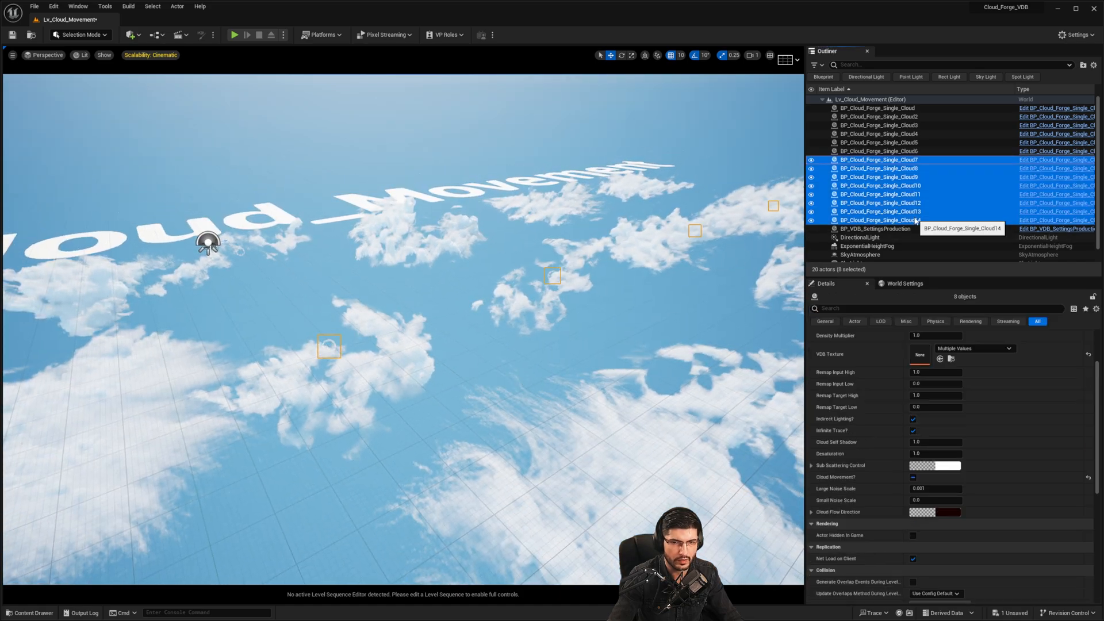
Select Cloud7 through Cloud14 together and enable Cloud Movement? for all of them
left_click(913, 476)
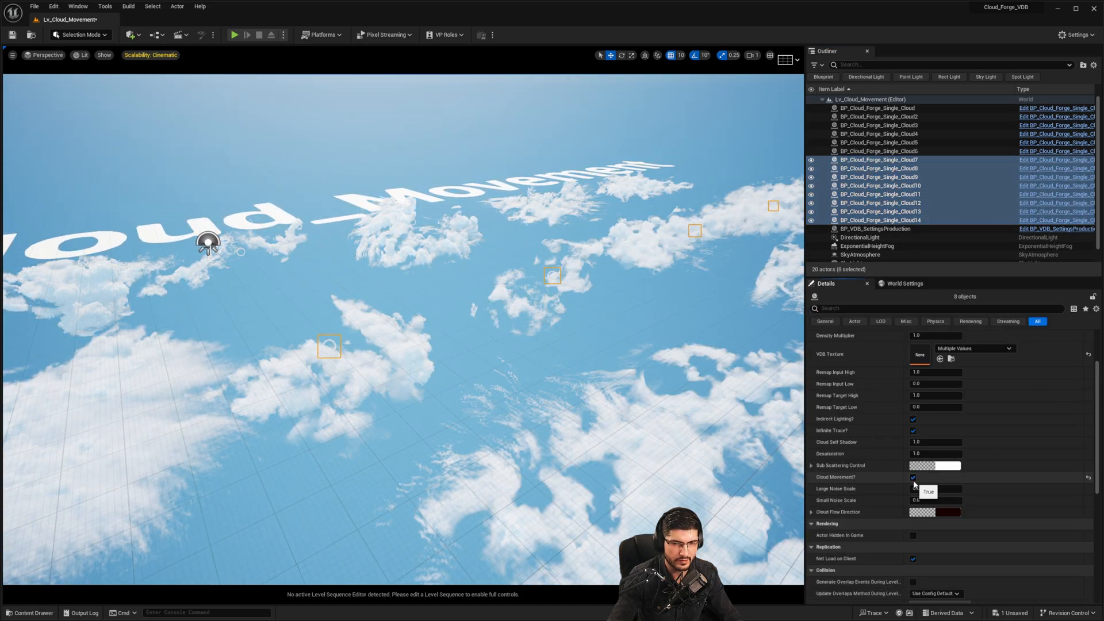
left_click(913, 477)
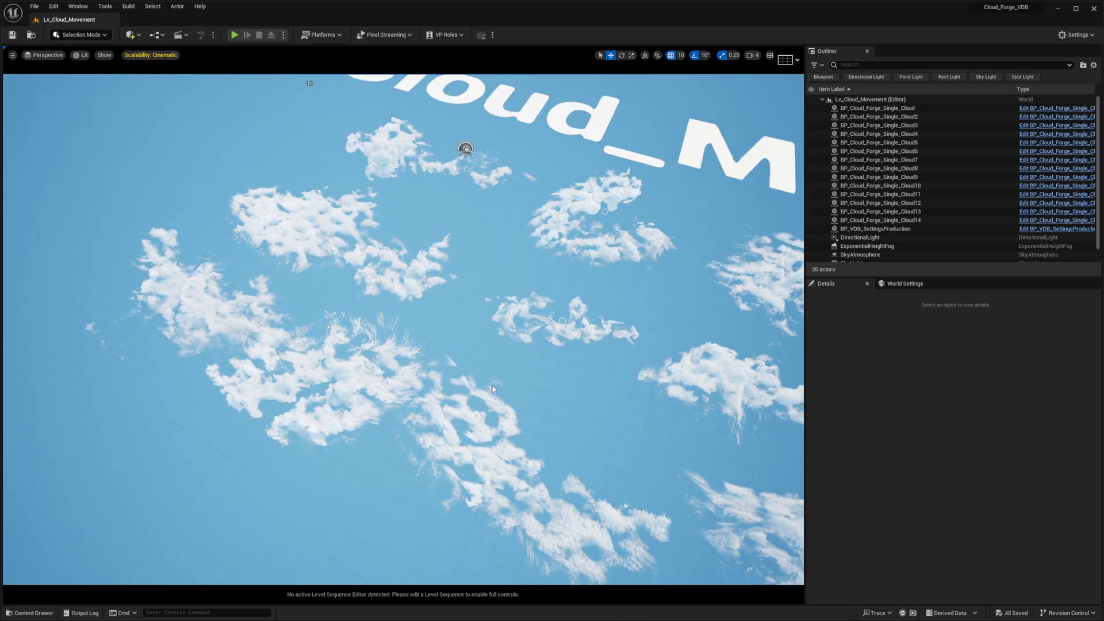
Load Lv_Cloud_Spawner and select BP_Spawner to show its spawn settings in Details
double_click(378, 441)
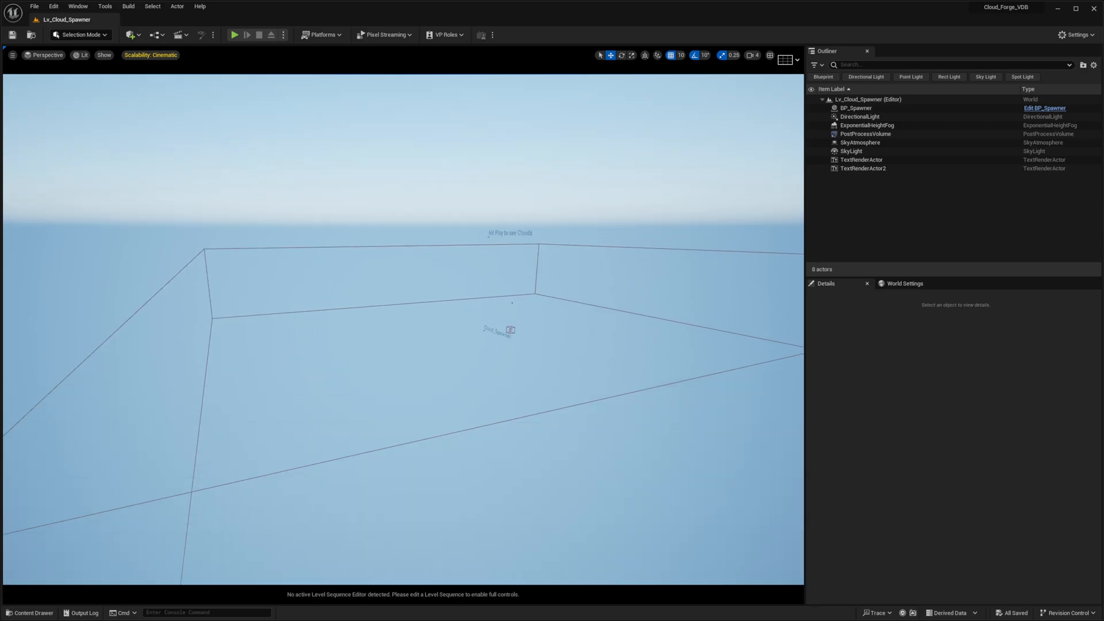
left_click(857, 108)
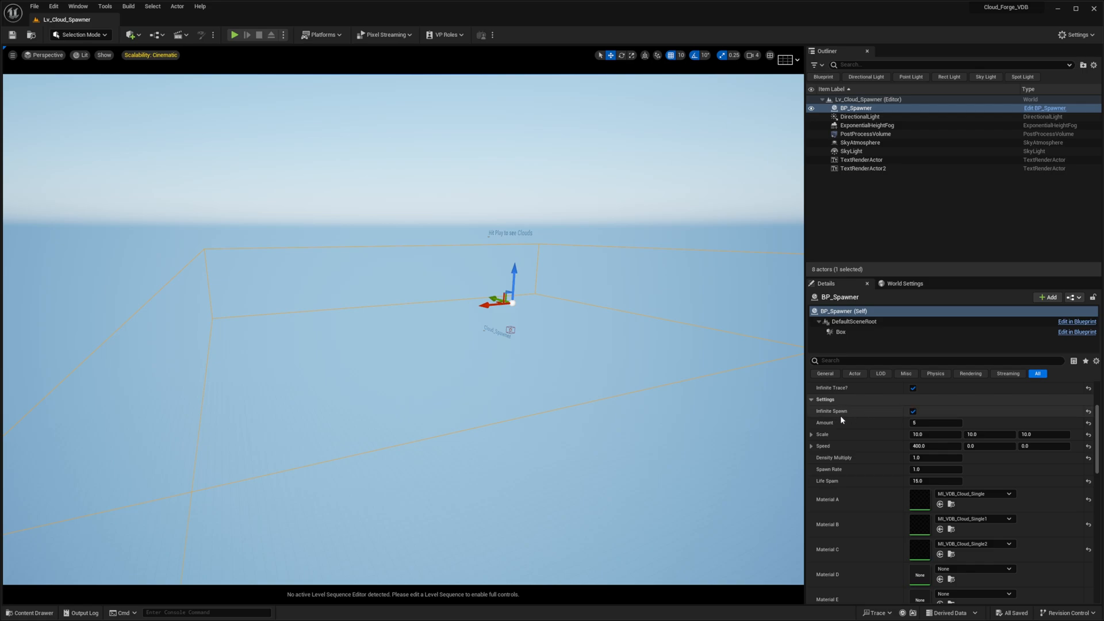
mouse_move(812, 423)
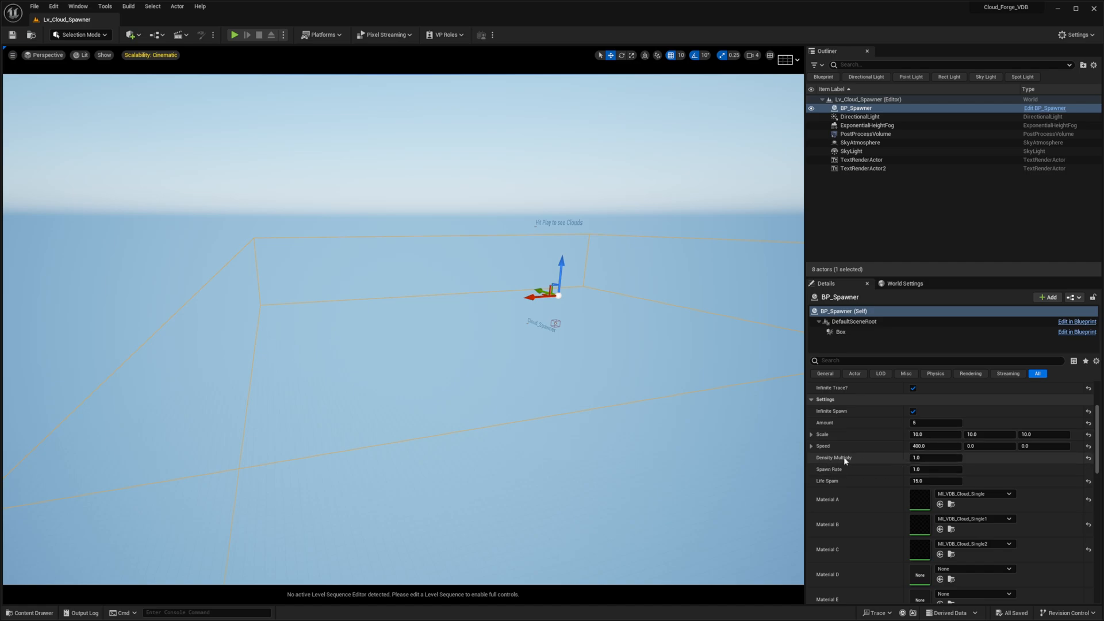
mouse_move(837, 479)
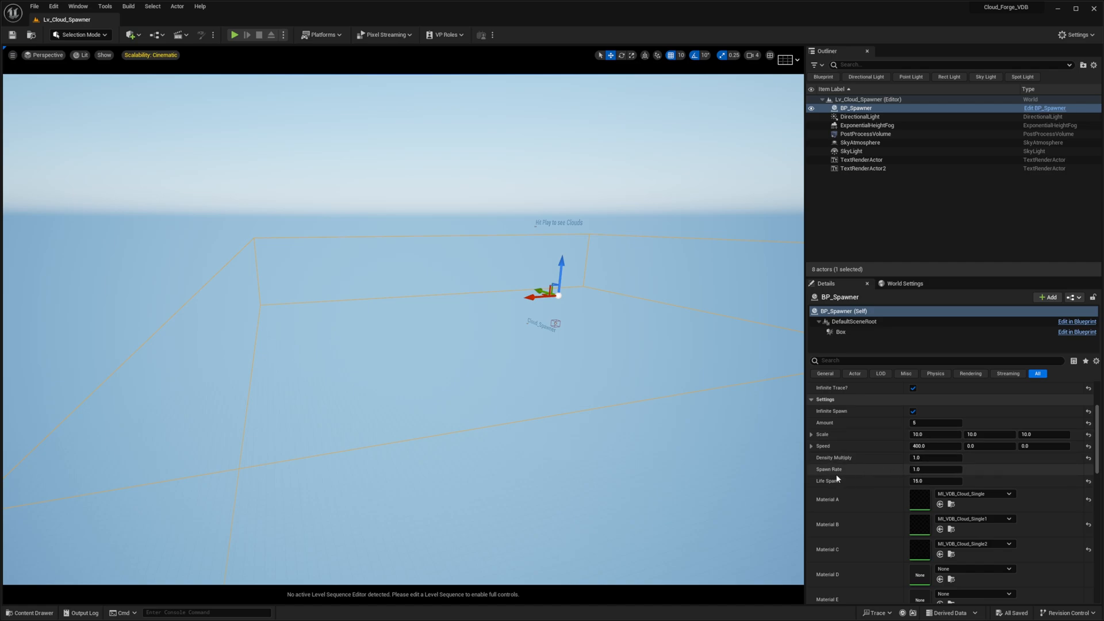
mouse_move(893, 485)
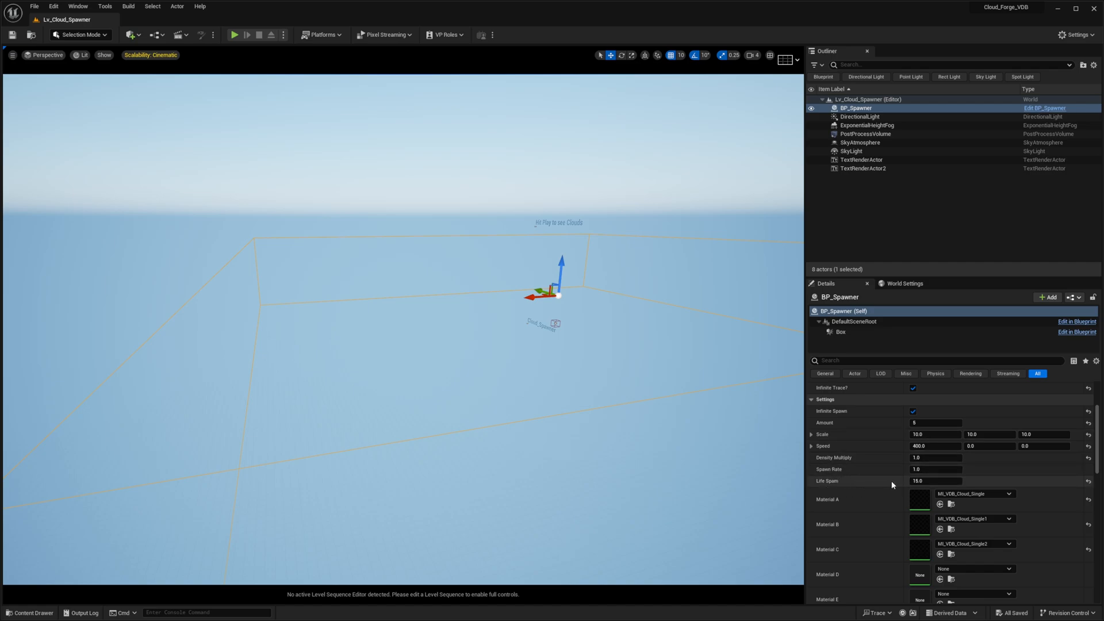
mouse_move(873, 480)
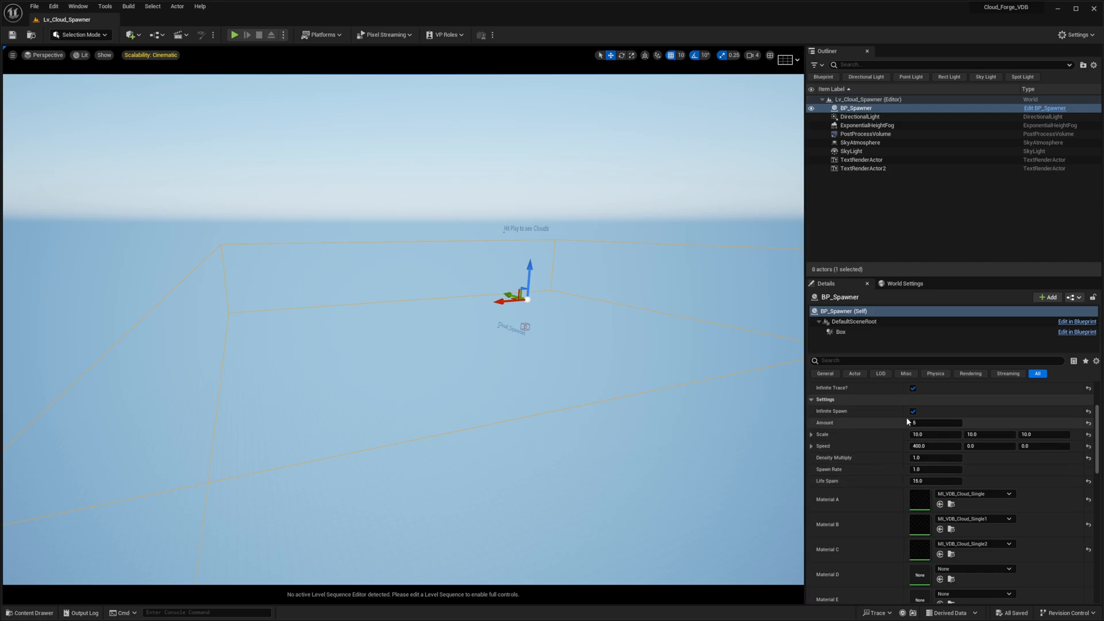
Untick Infinite Spawn on BP_Spawner's Settings
left_click(913, 411)
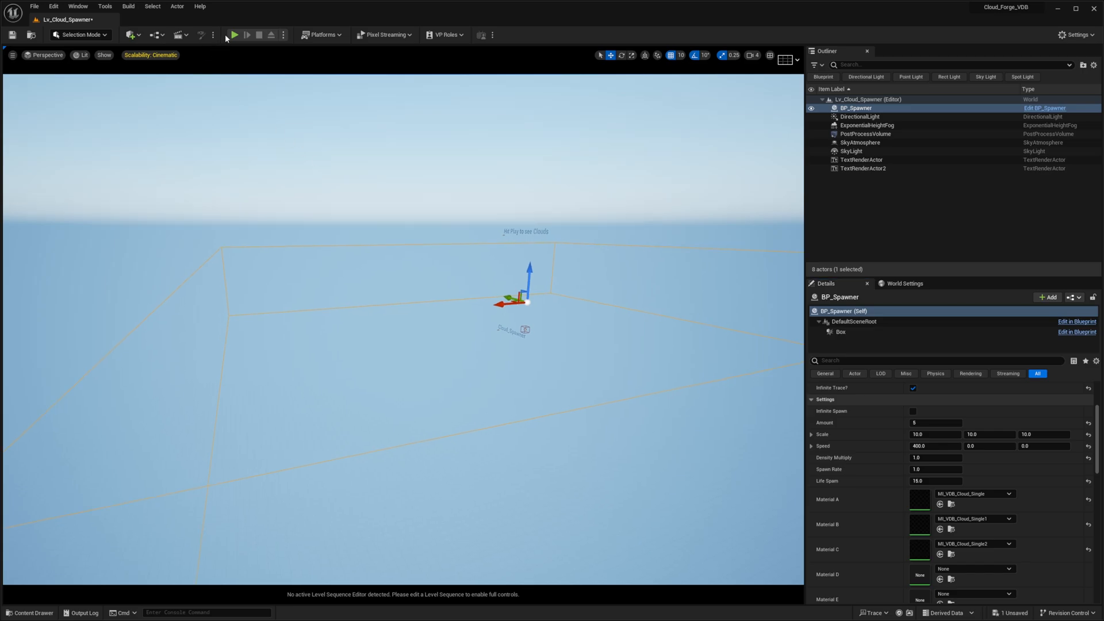
left_click(236, 34)
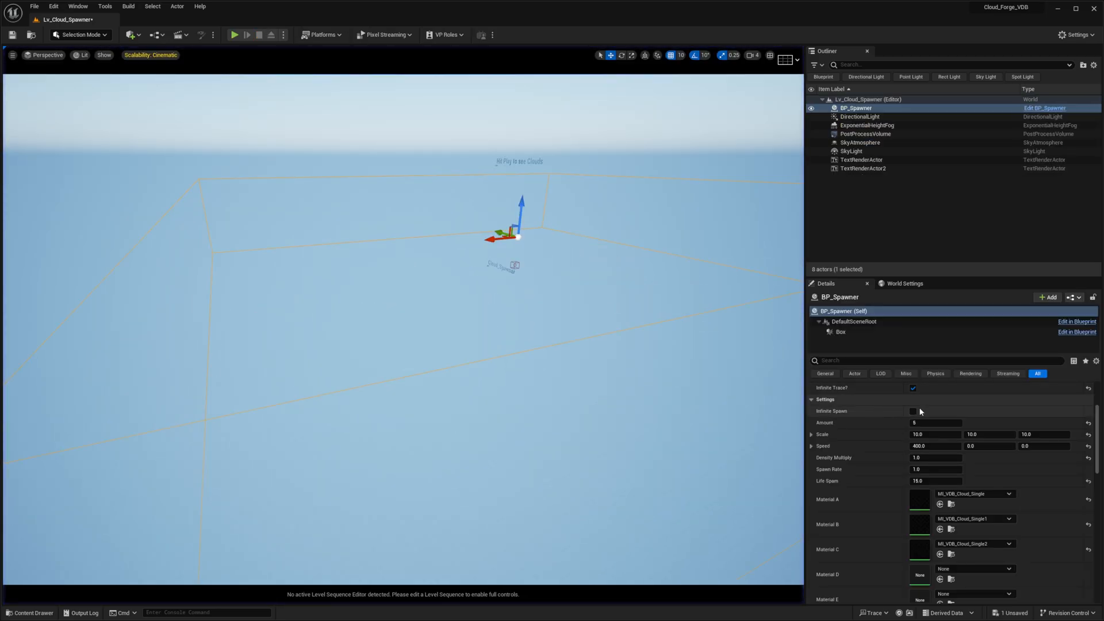
Re-enable Infinite Spawn and run the level in Play mode to watch clouds spawn
left_click(913, 411)
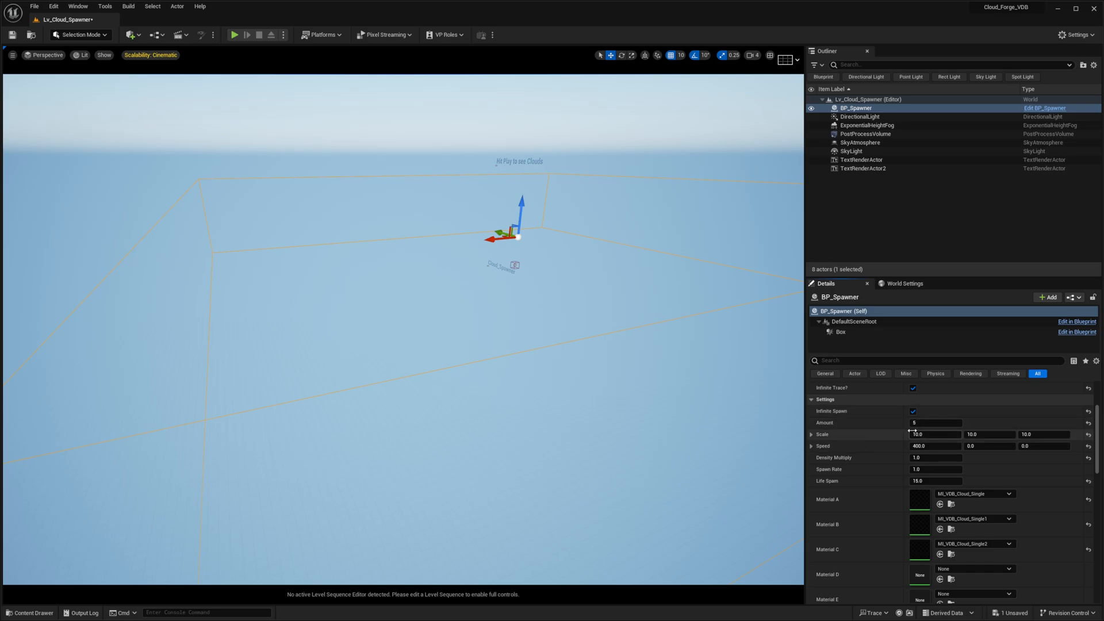
left_click(235, 35)
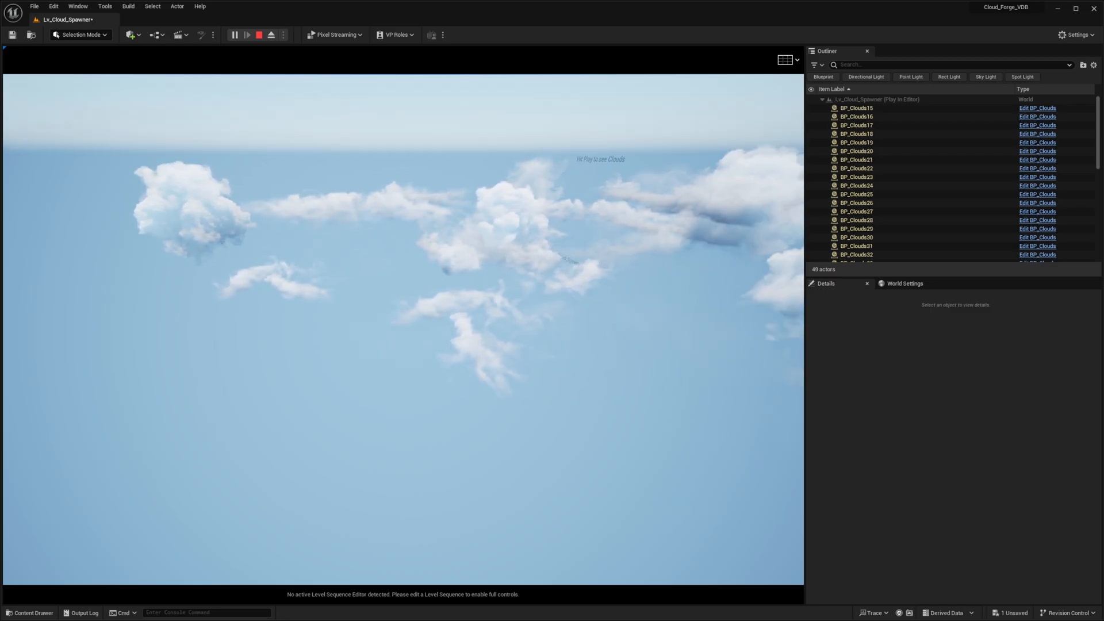
Stop Play mode and reopen the Content Drawer on General_Examples
left_click(259, 35)
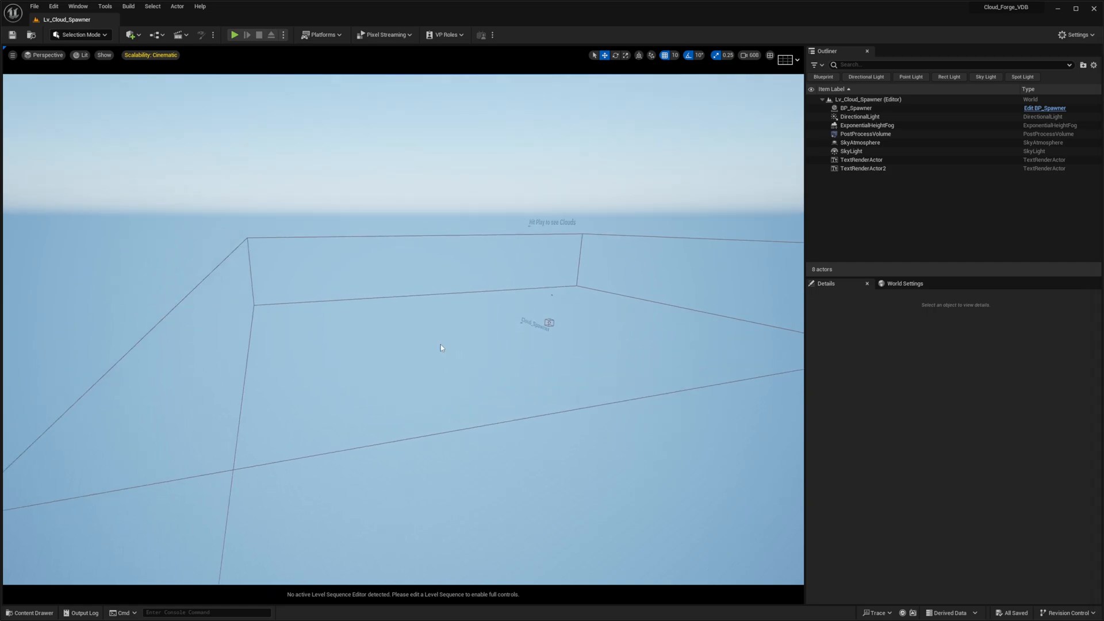
mouse_move(435, 360)
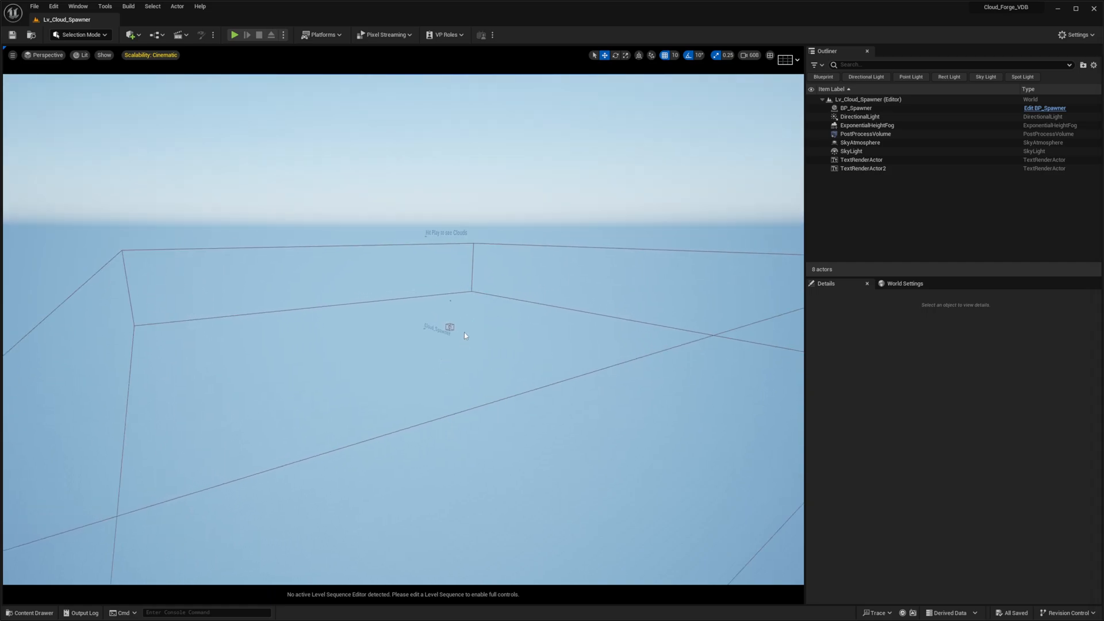
left_click(30, 613)
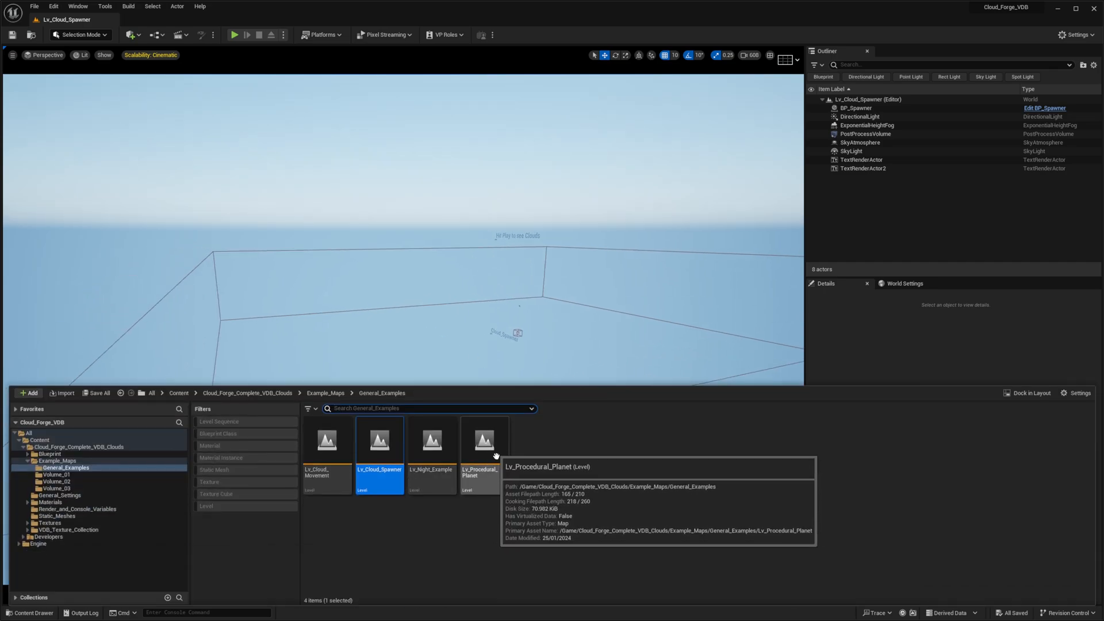
mouse_move(483, 483)
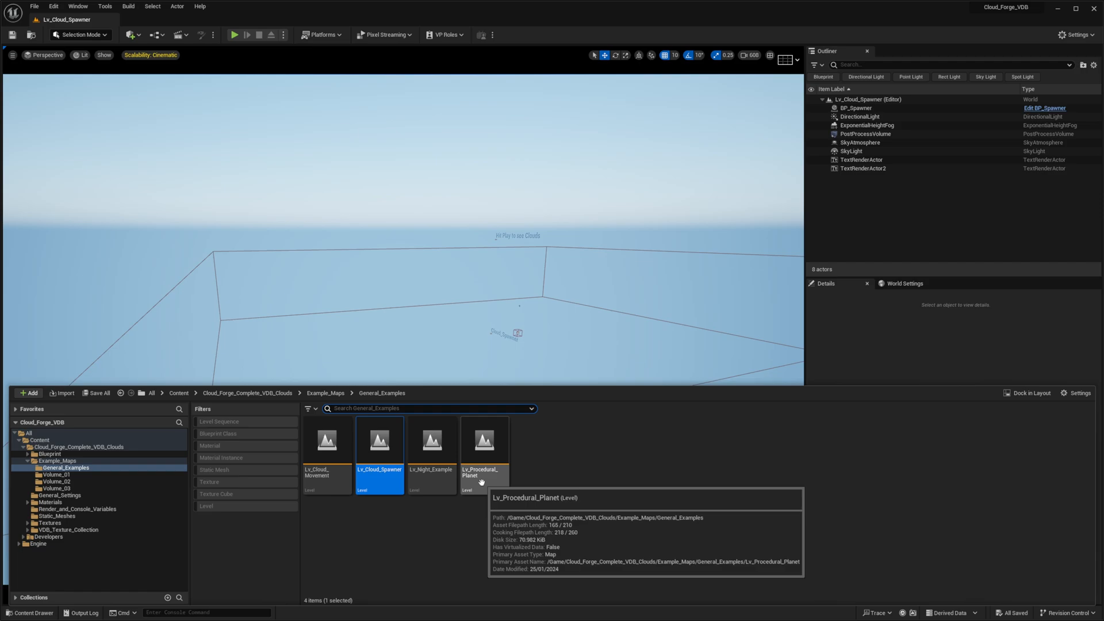
mouse_move(450, 516)
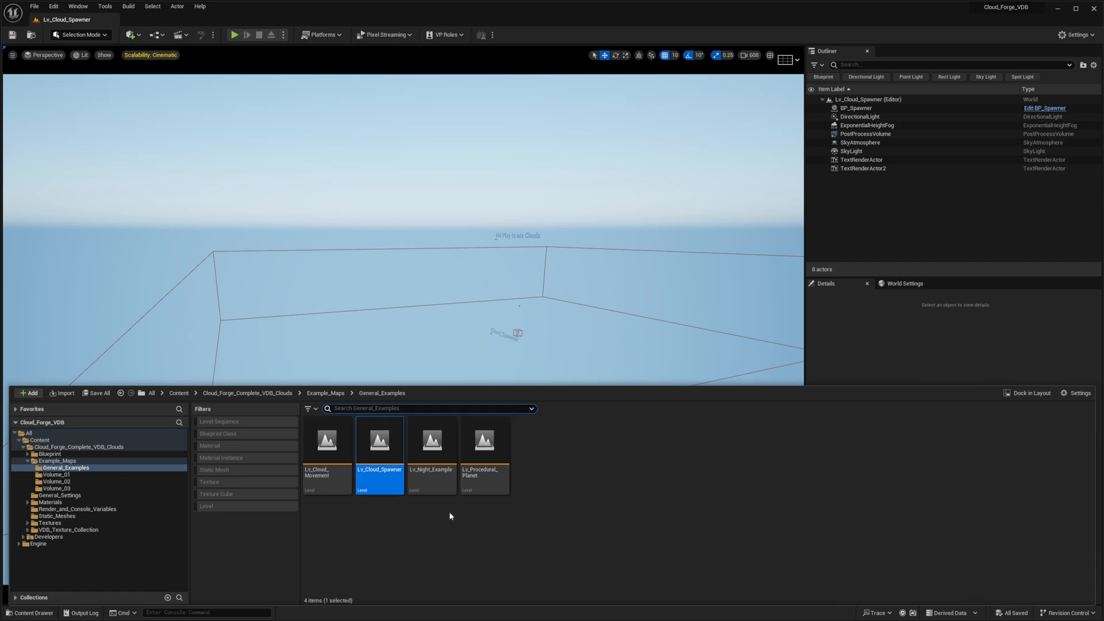
mouse_move(484, 447)
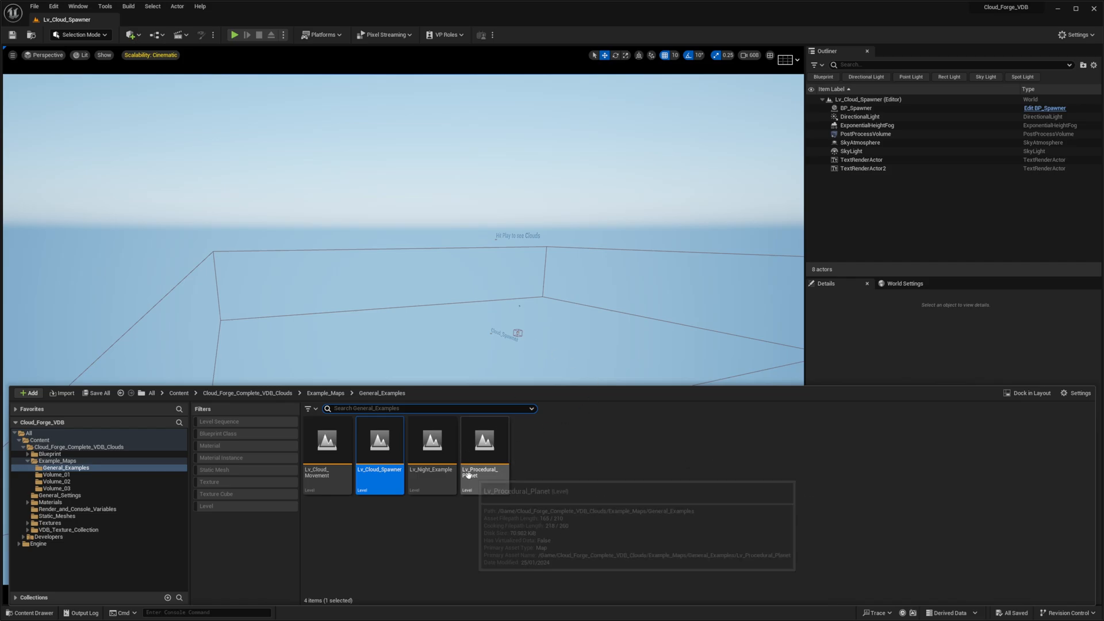
Load Lv_Procedural_Planet and select an actor while the planet's clouds render
double_click(484, 442)
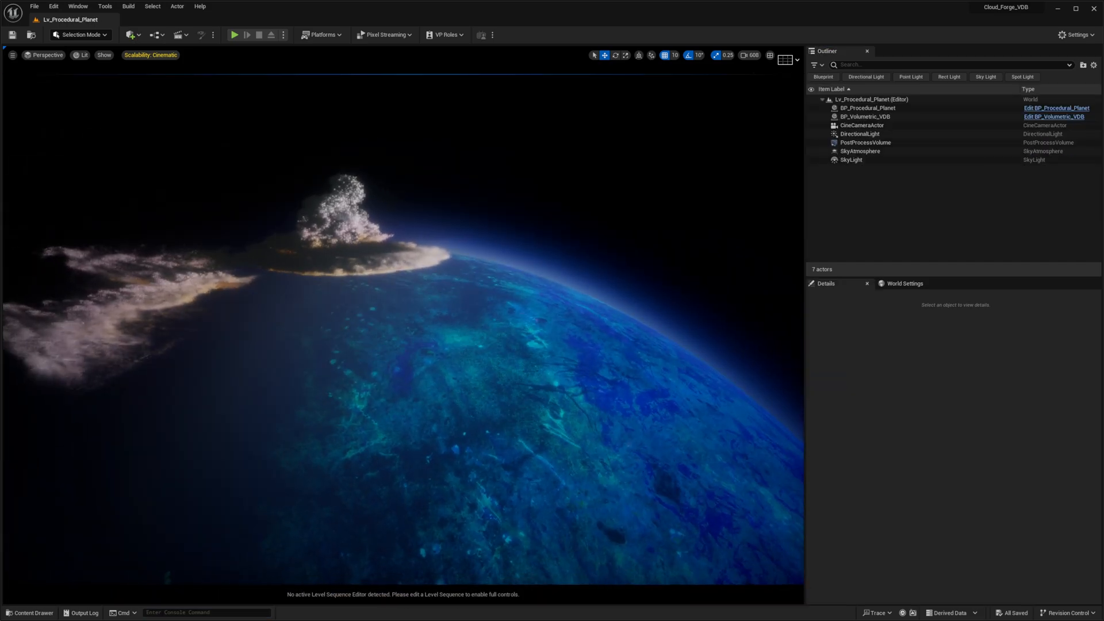
left_click(868, 108)
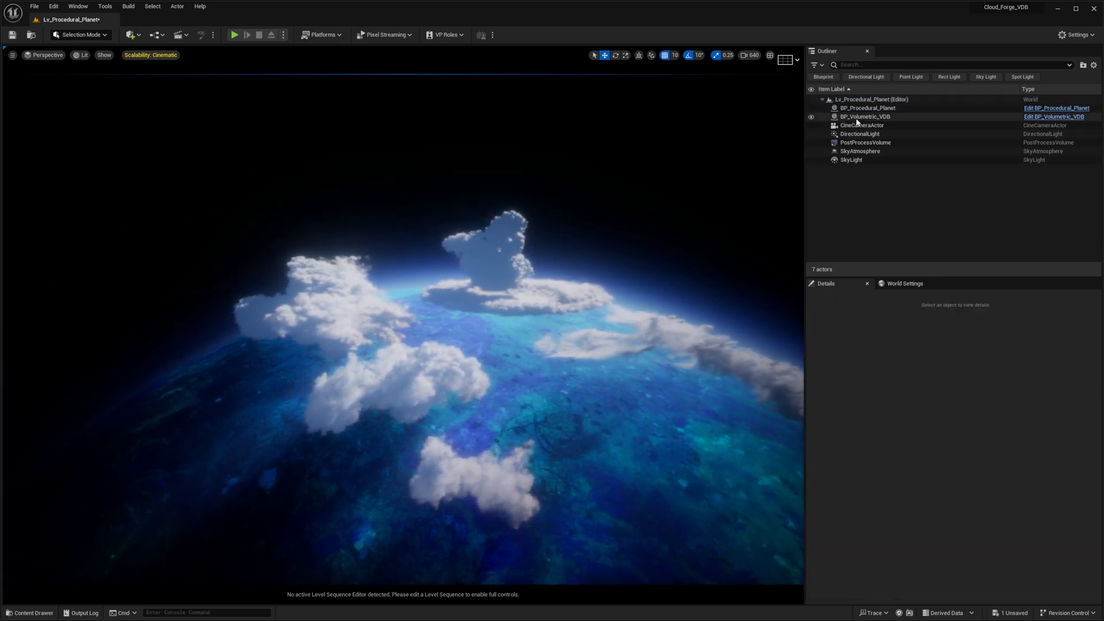
Select BP_Volumetric_VDB and drag one Clouds SVT volume leftward over the planet
left_click(865, 116)
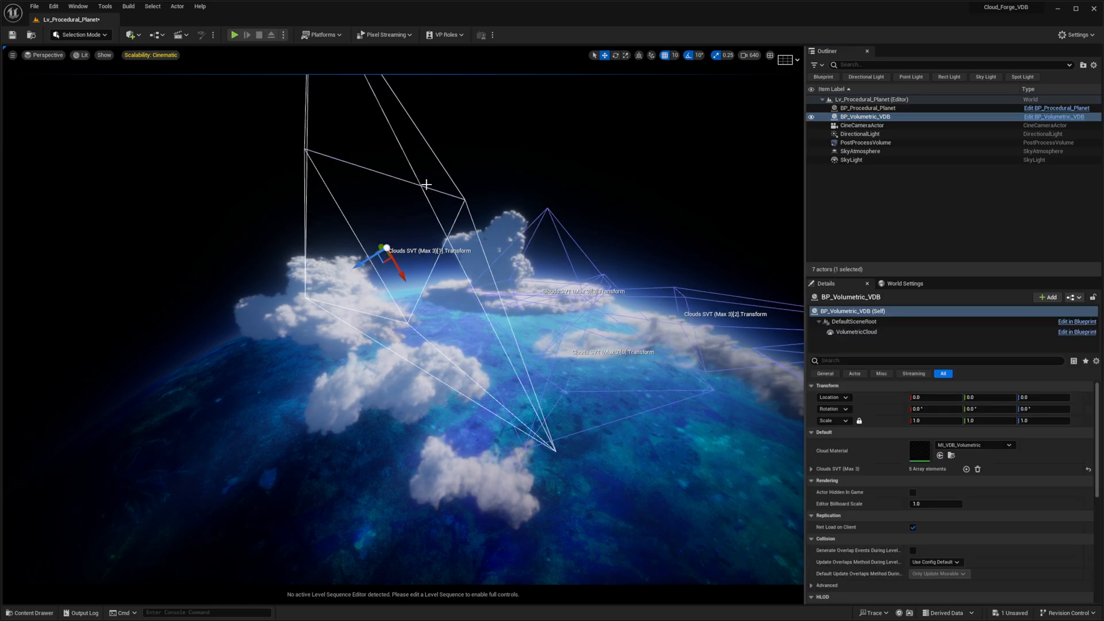
left_click(618, 55)
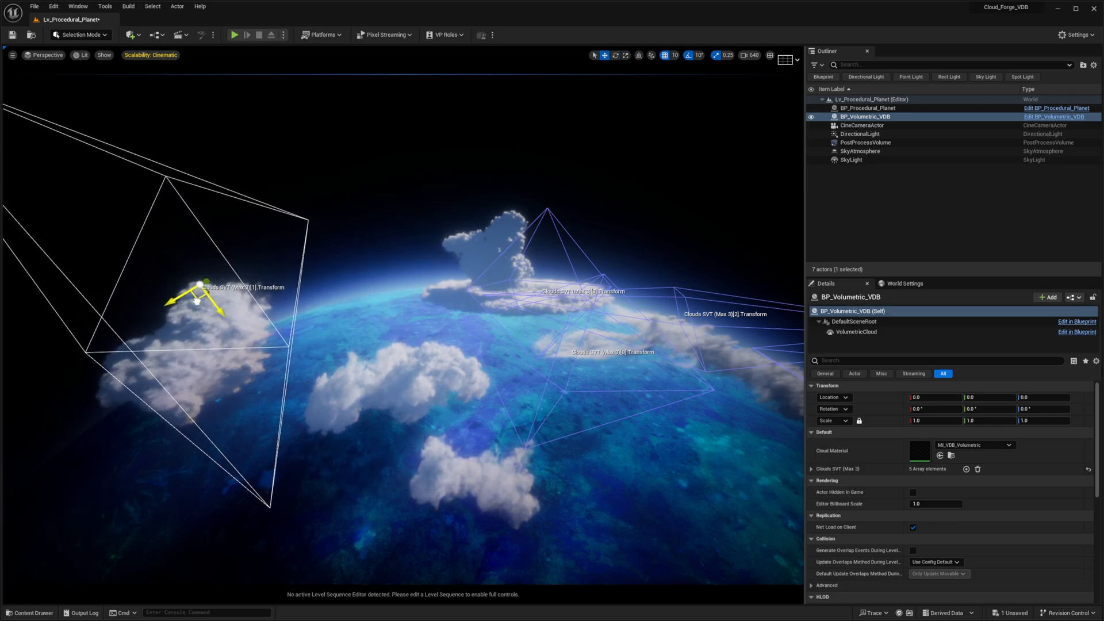
left_click_drag(204, 299, 99, 402)
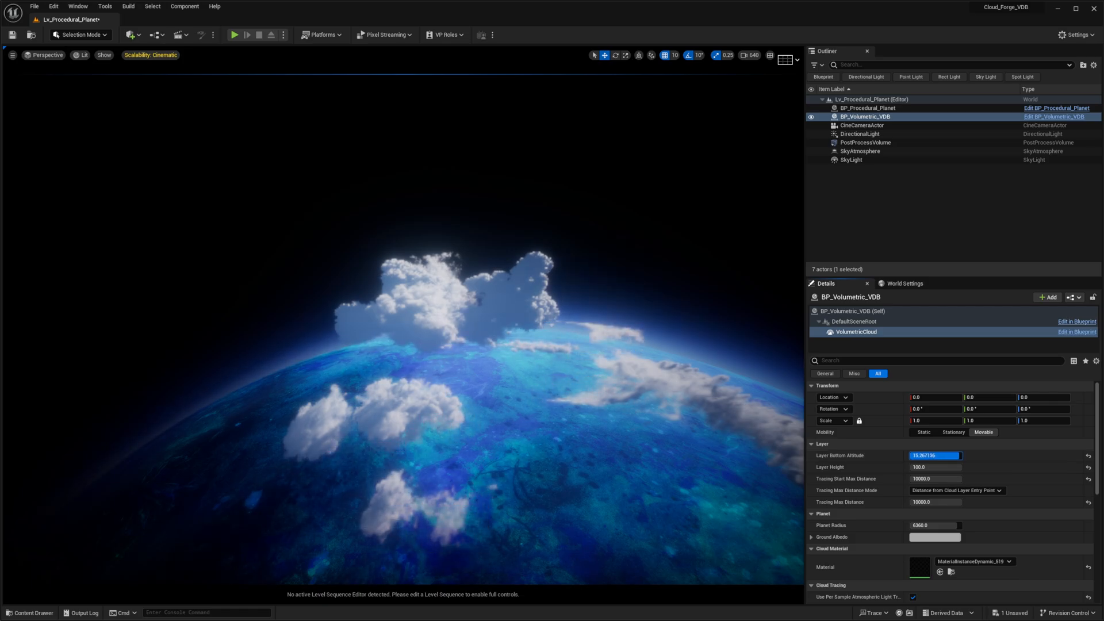
Enter Layer Bottom Altitude 0.0 and Layer Height 45.0 on the VolumetricCloud component
type("0.0")
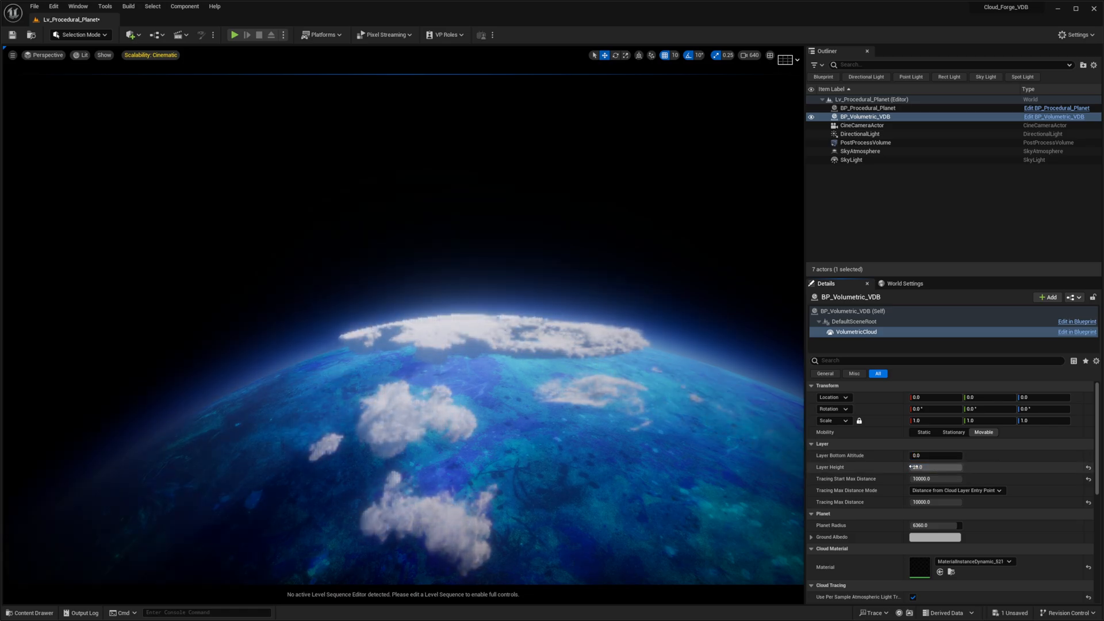
type("20.0")
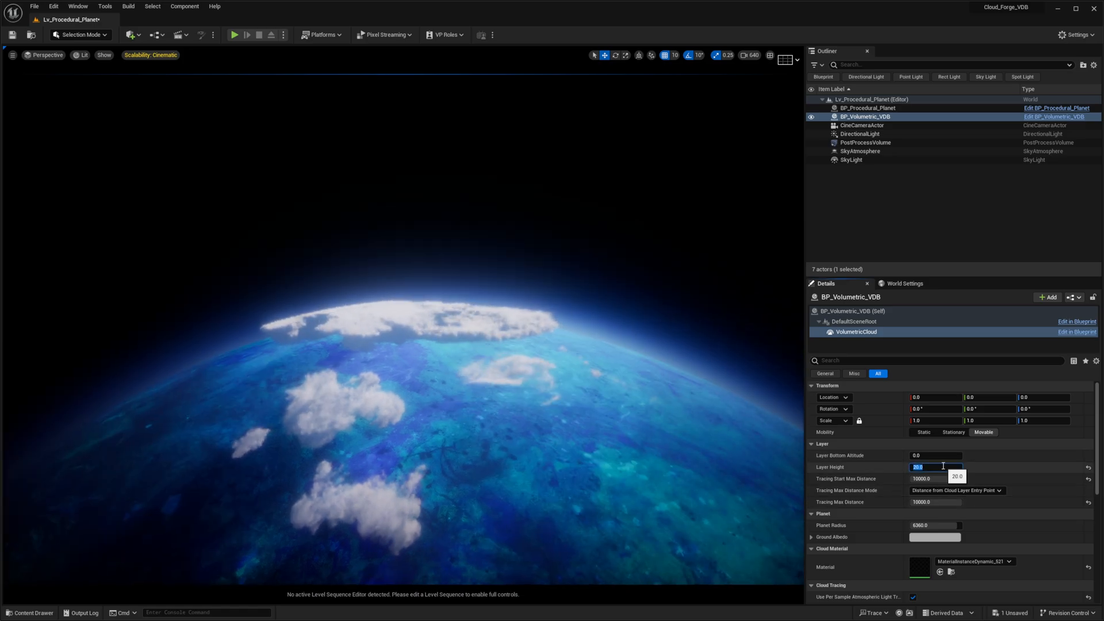
type("45.0")
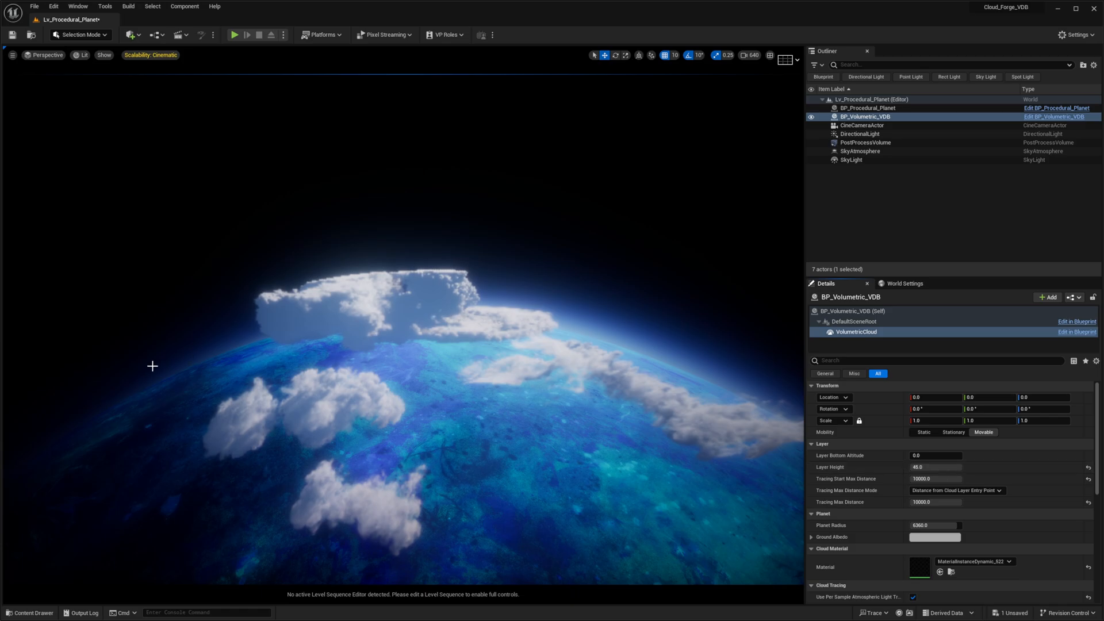
mouse_move(613, 263)
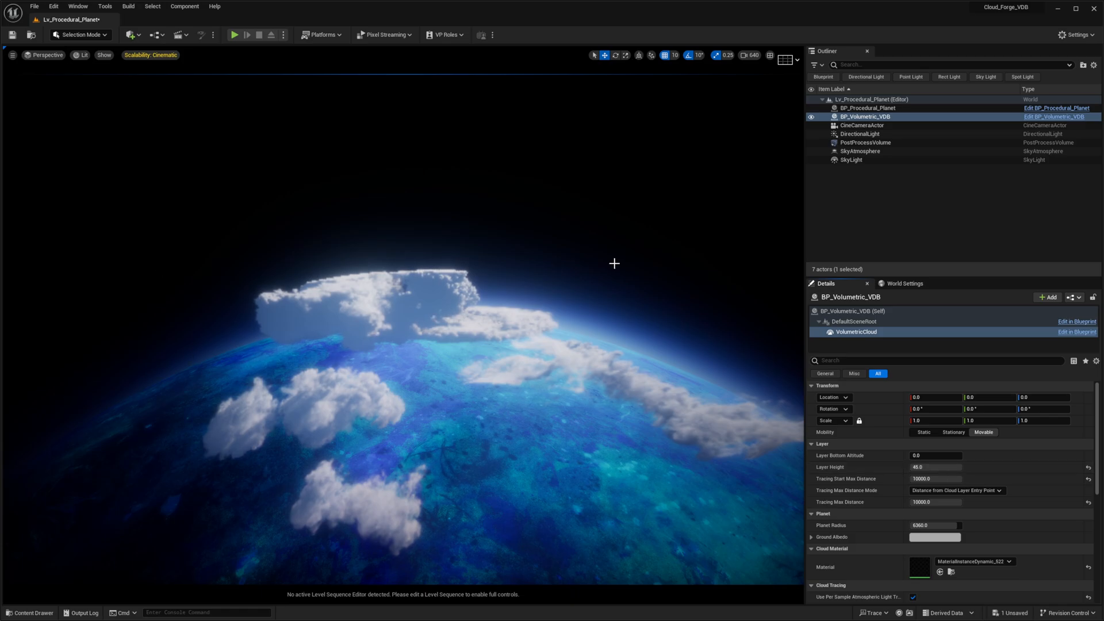
mouse_move(539, 397)
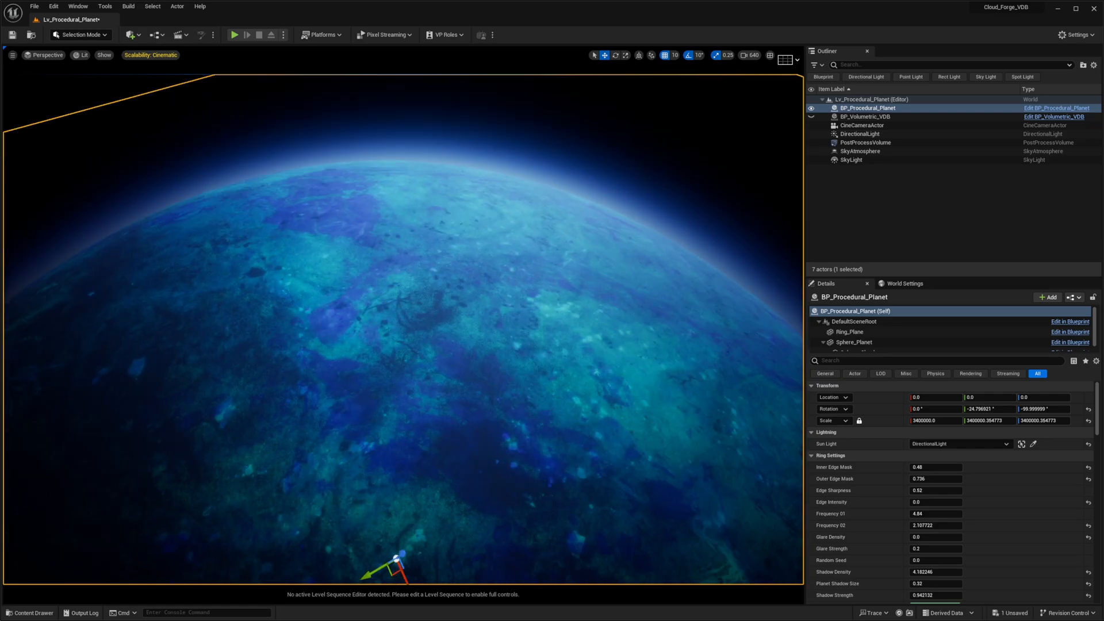
Scroll to Planet Settings and set Plateau Height Contrast to 0.54842
scroll("down", 3)
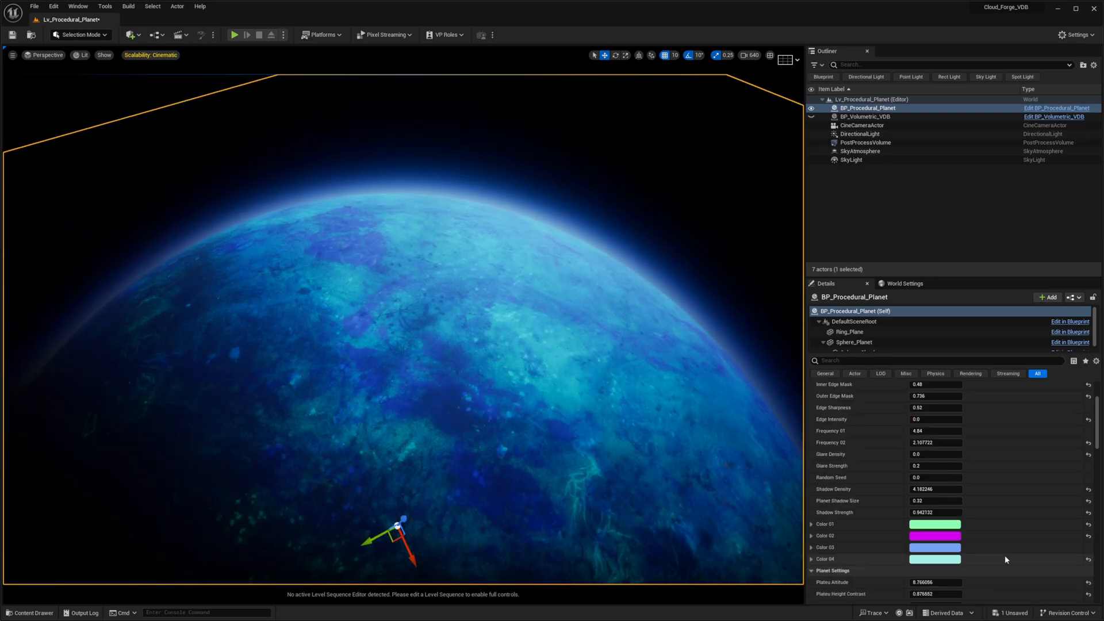
scroll("down", 3)
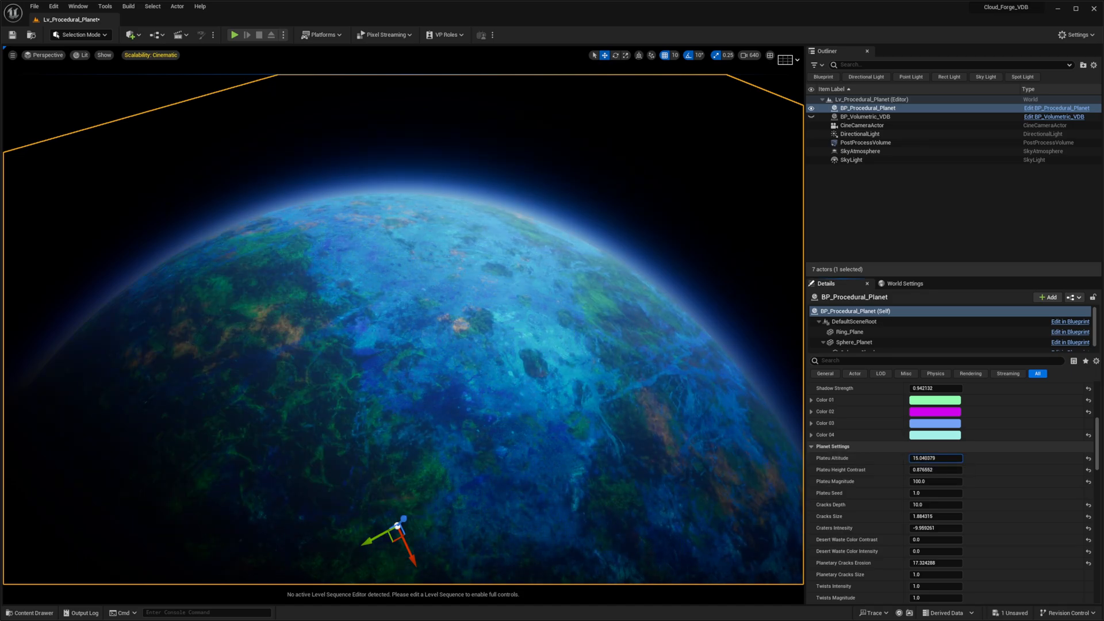
type("1.496232")
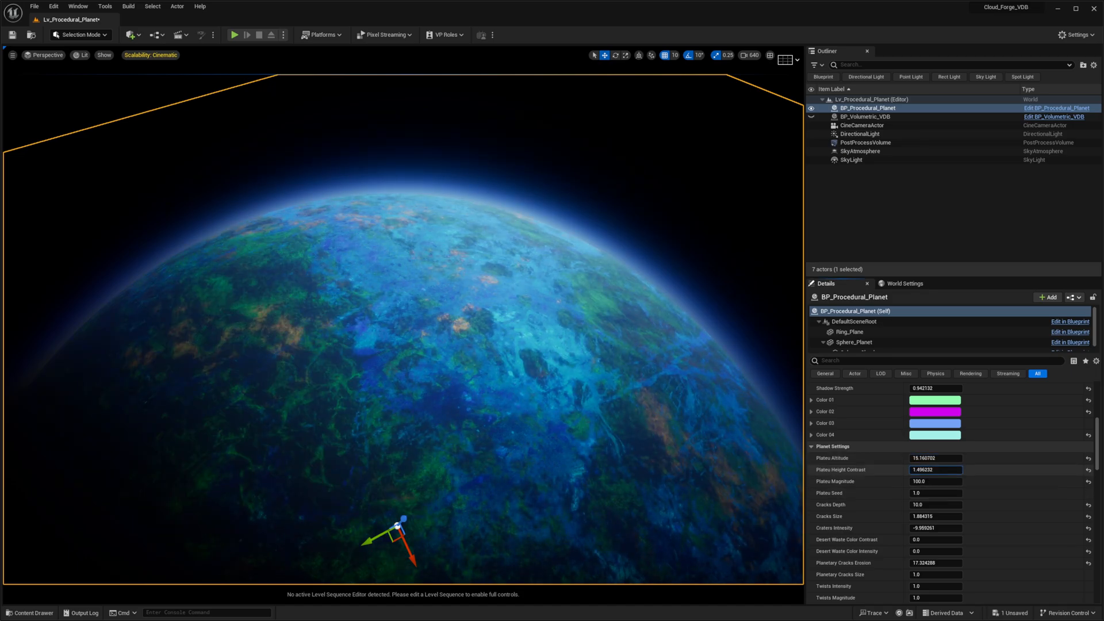
type("0.26042")
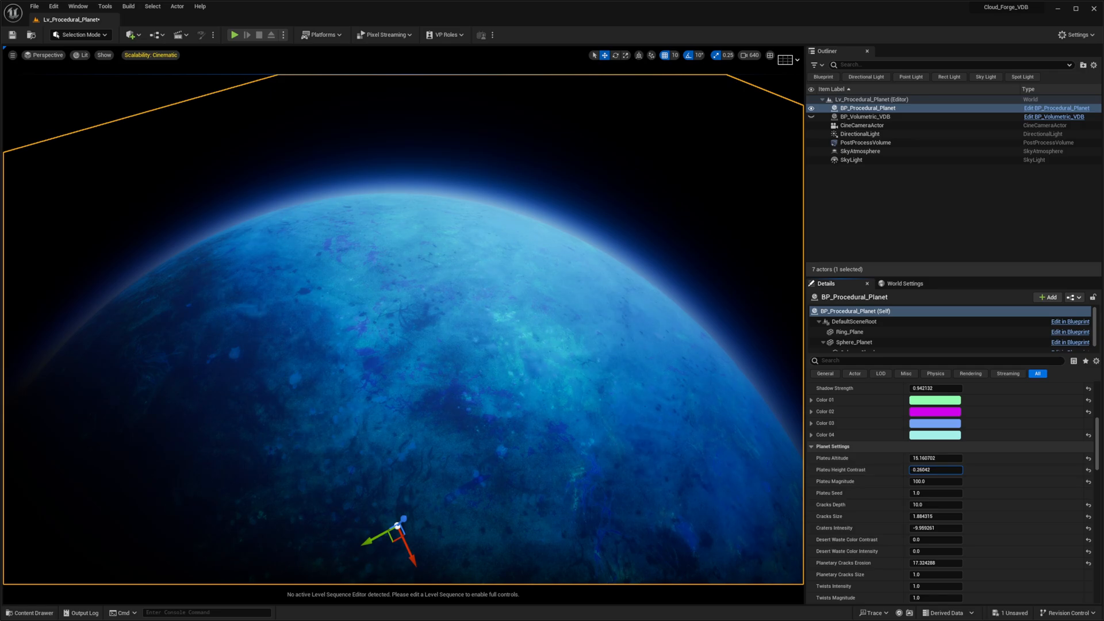
type("0.54842")
left_click(207, 612)
type("r.VolumetricRenderTarget 0")
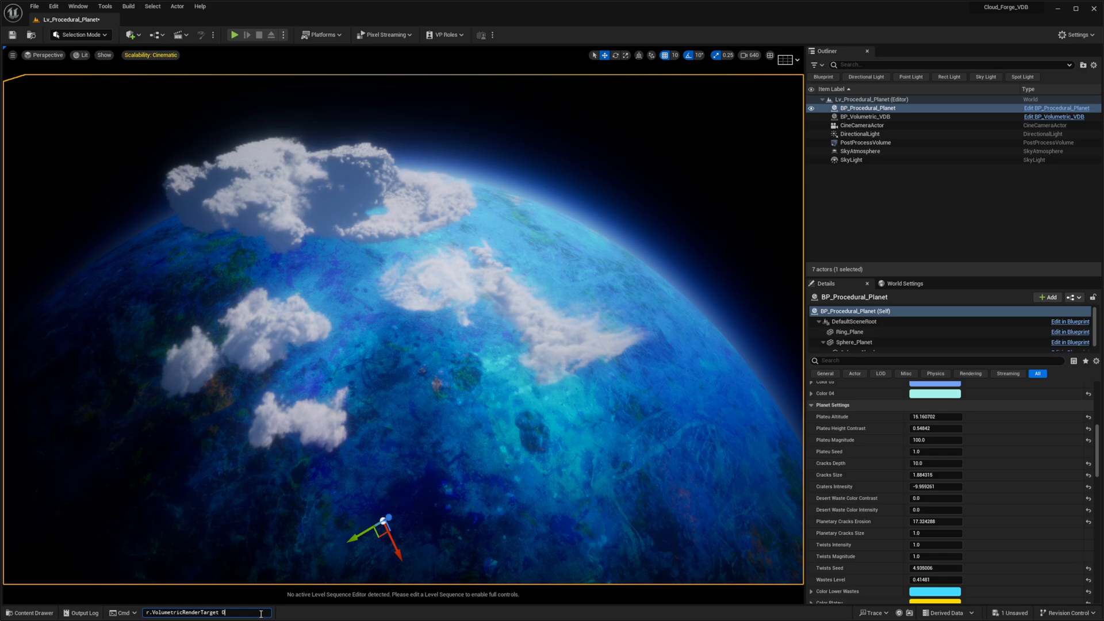
Run r.VolumetricRenderTarget 0 in the console and switch to the documentation browser
key("enter")
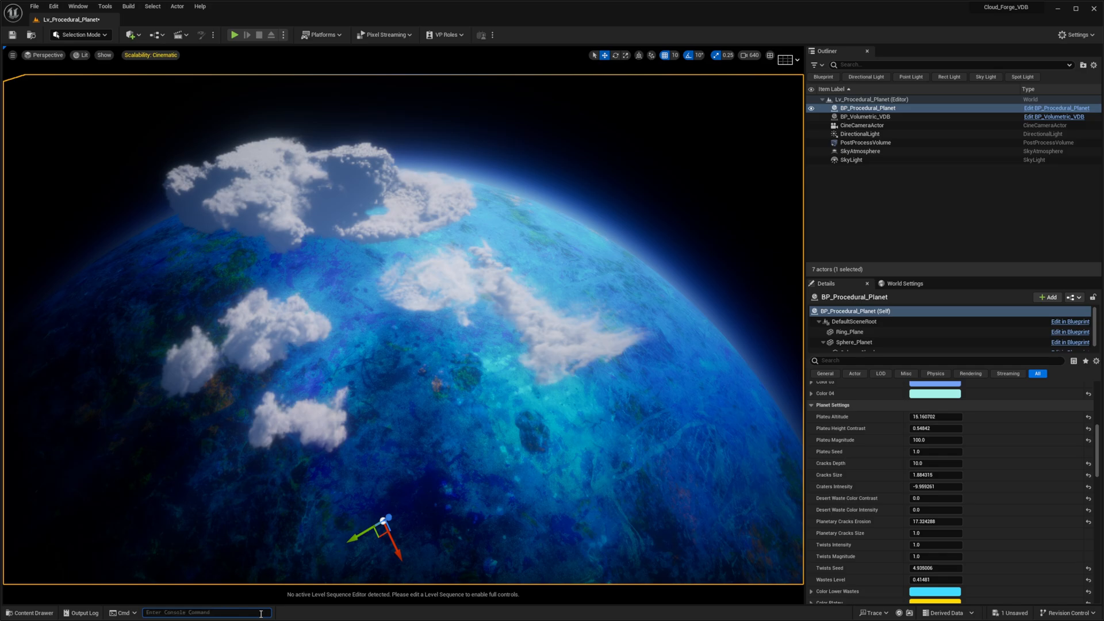
key("alt+tab")
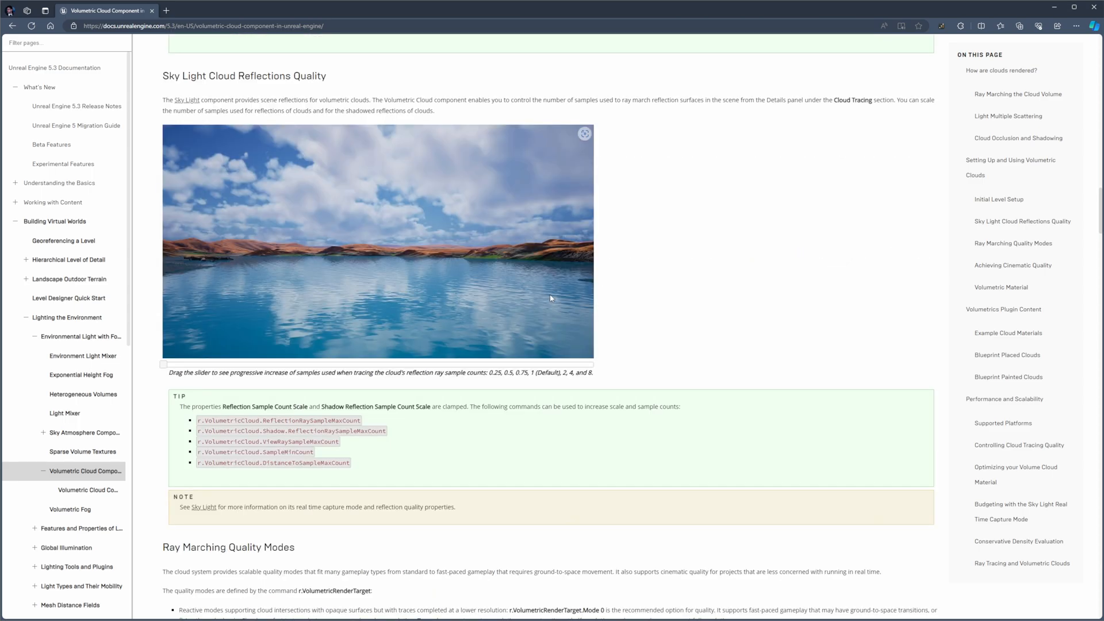
Reach Ray Marching Quality Modes and slide the cinematic cloud quality comparison image
scroll("down", 3)
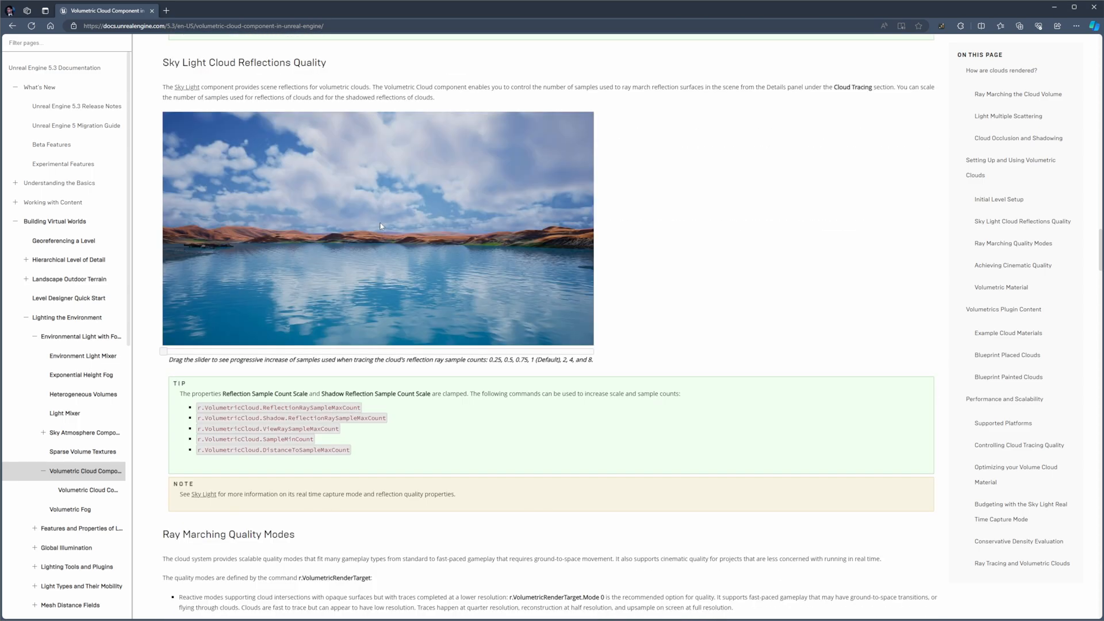
scroll("down", 3)
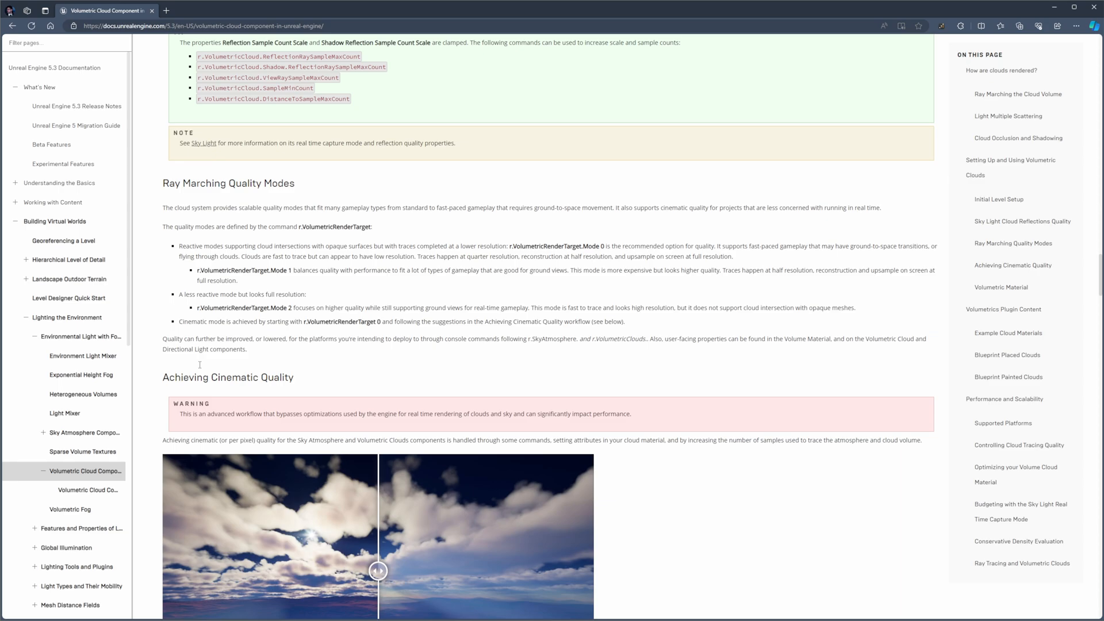
scroll("down", 3)
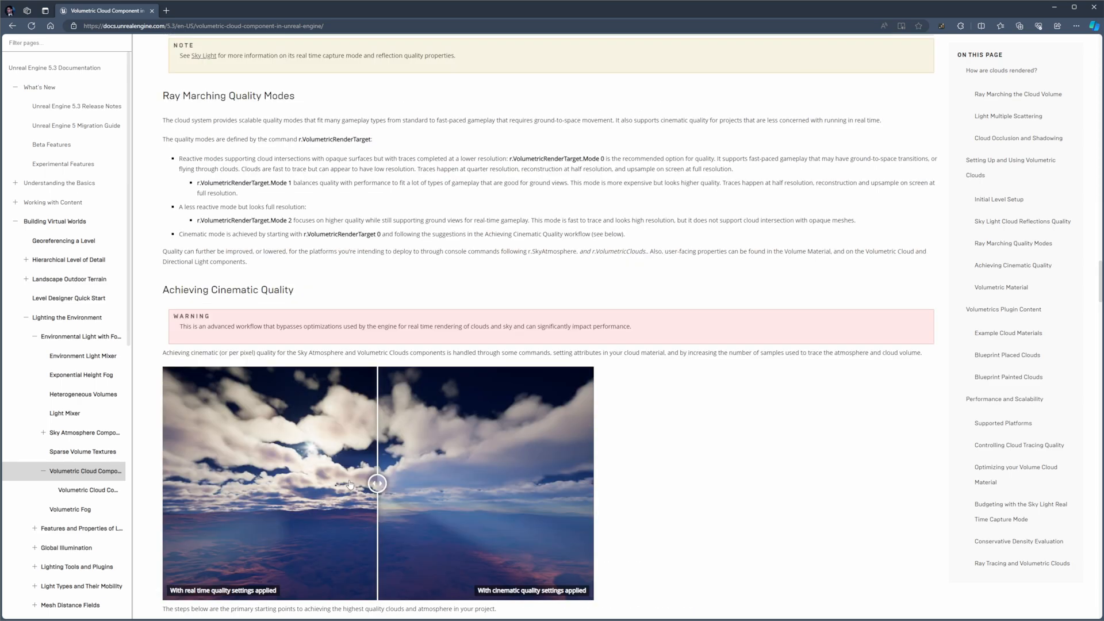
left_click_drag(378, 483, 361, 483)
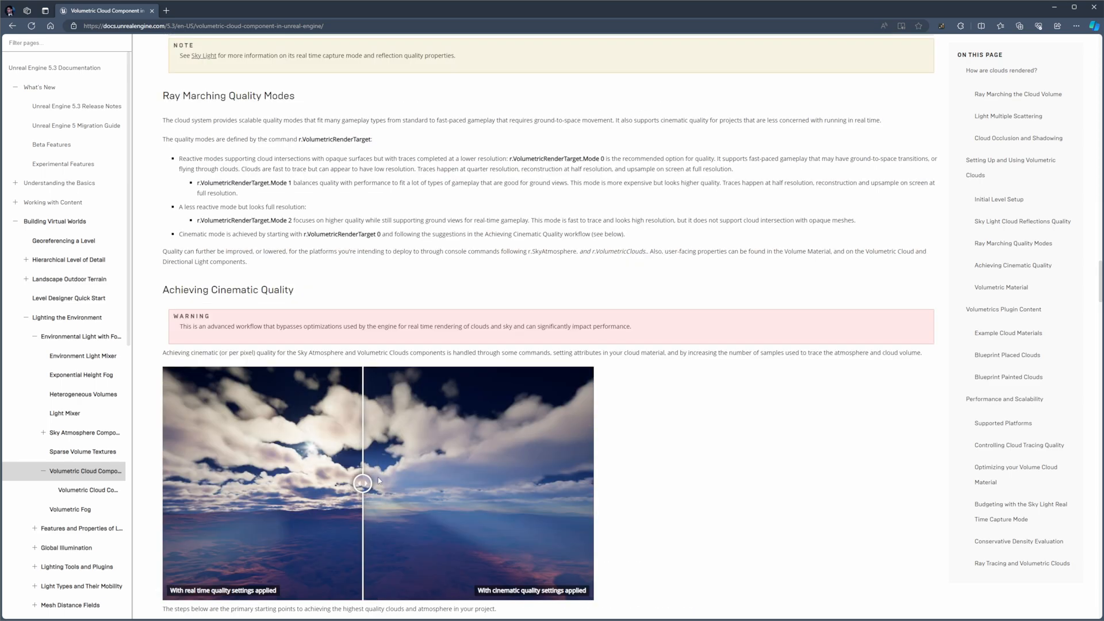
scroll("up", 3)
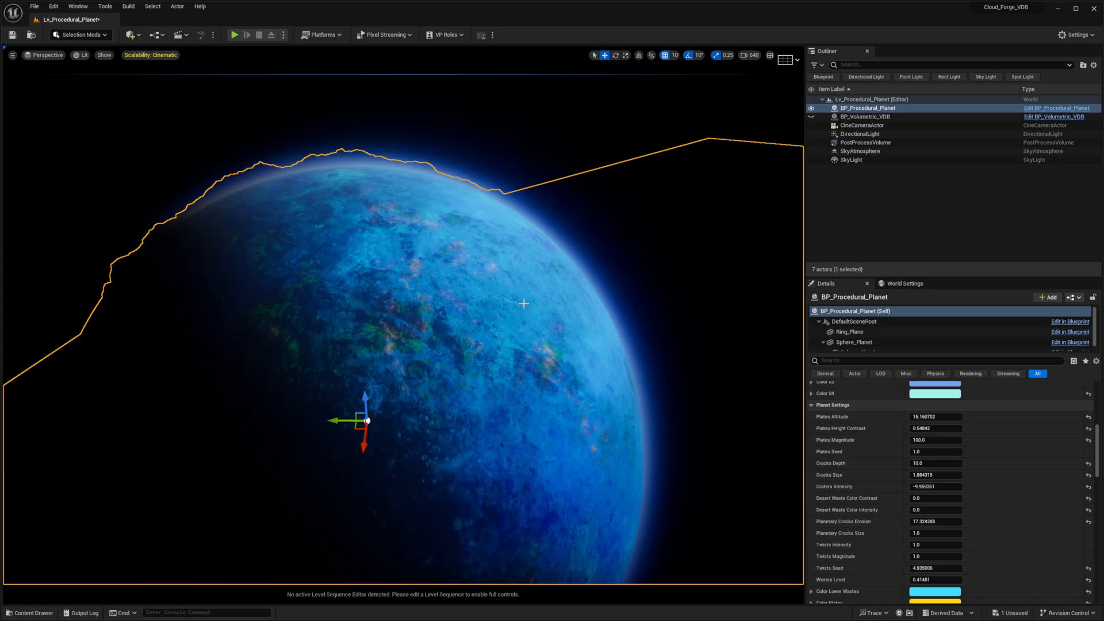
mouse_move(453, 233)
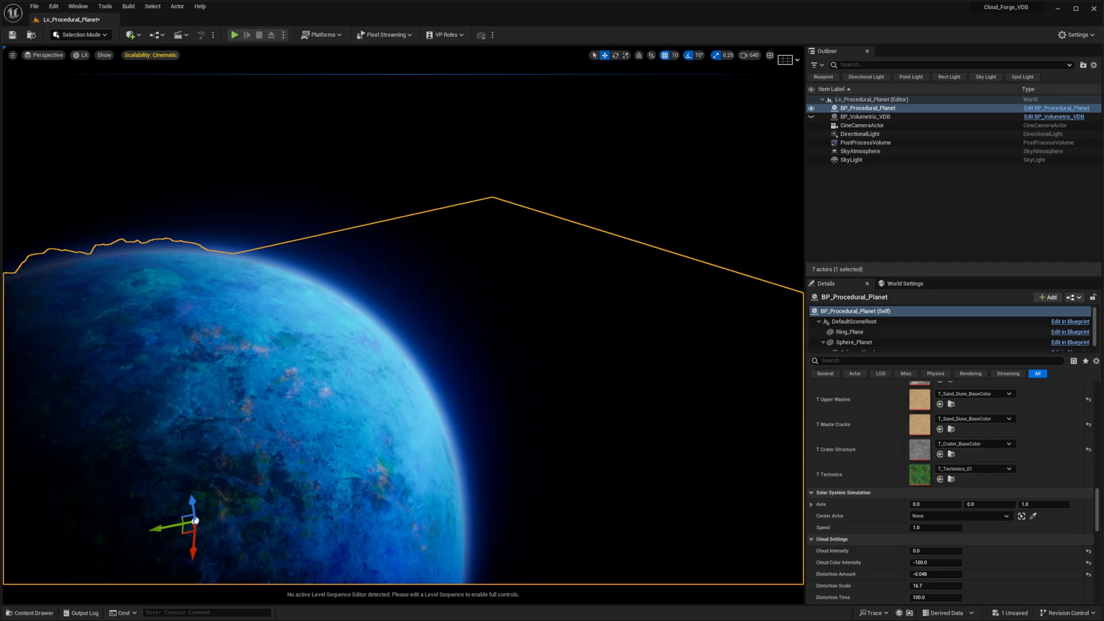
Expand the Center Actor list under Solar System Simulation to pick a level actor
left_click(1013, 516)
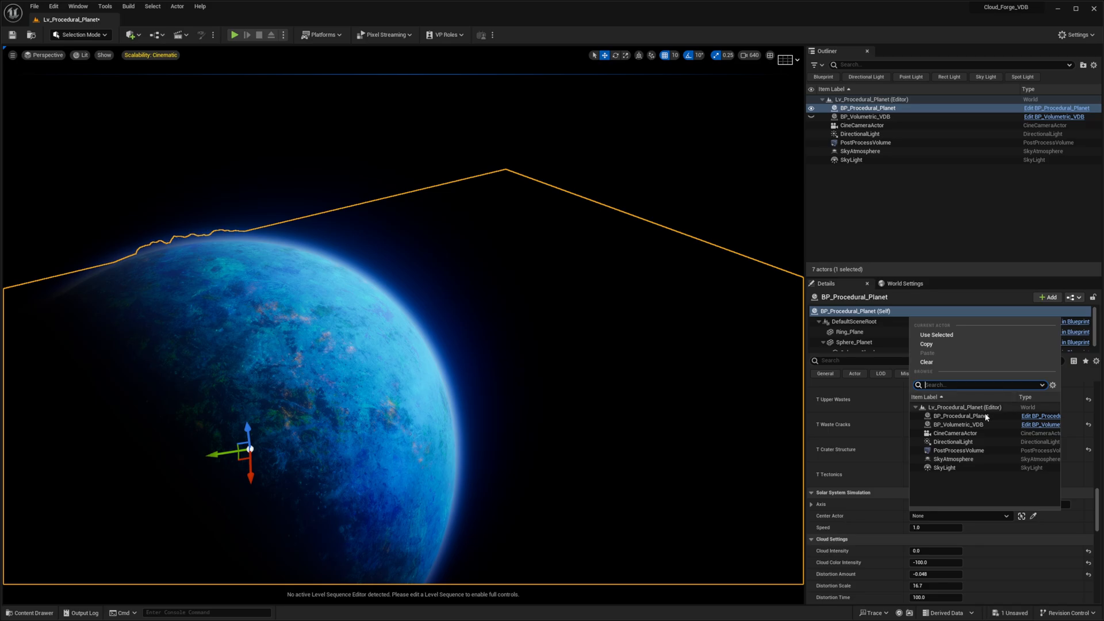
mouse_move(324, 488)
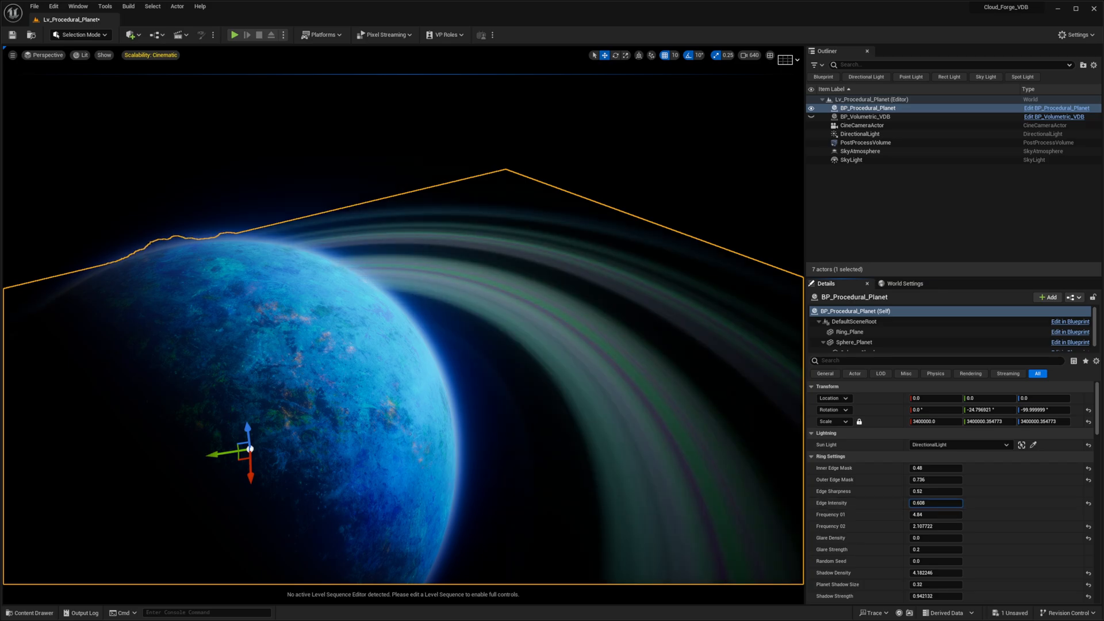
Enter a Ring Settings edge value of 0.0 and reframe the viewport on the ringed planet
type("0.0")
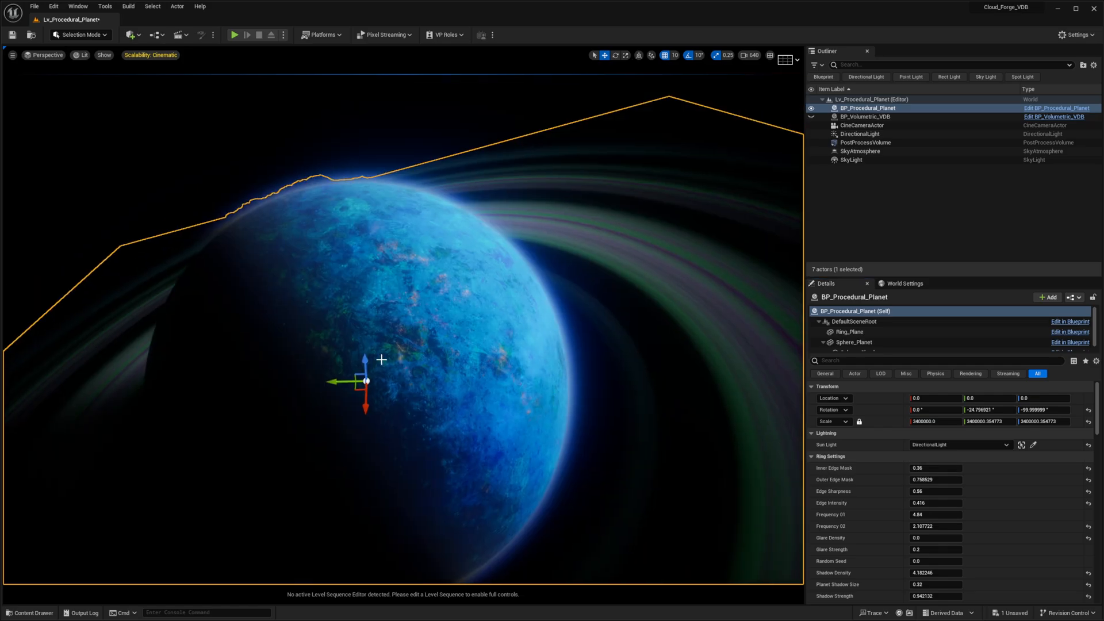
left_click_drag(382, 359, 513, 239)
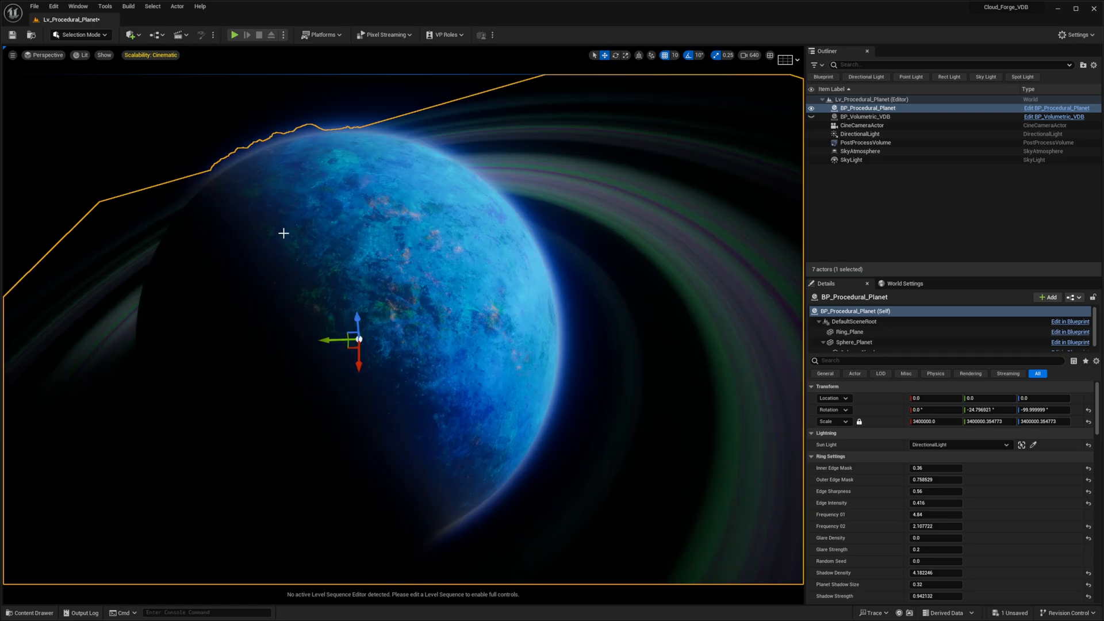
mouse_move(277, 263)
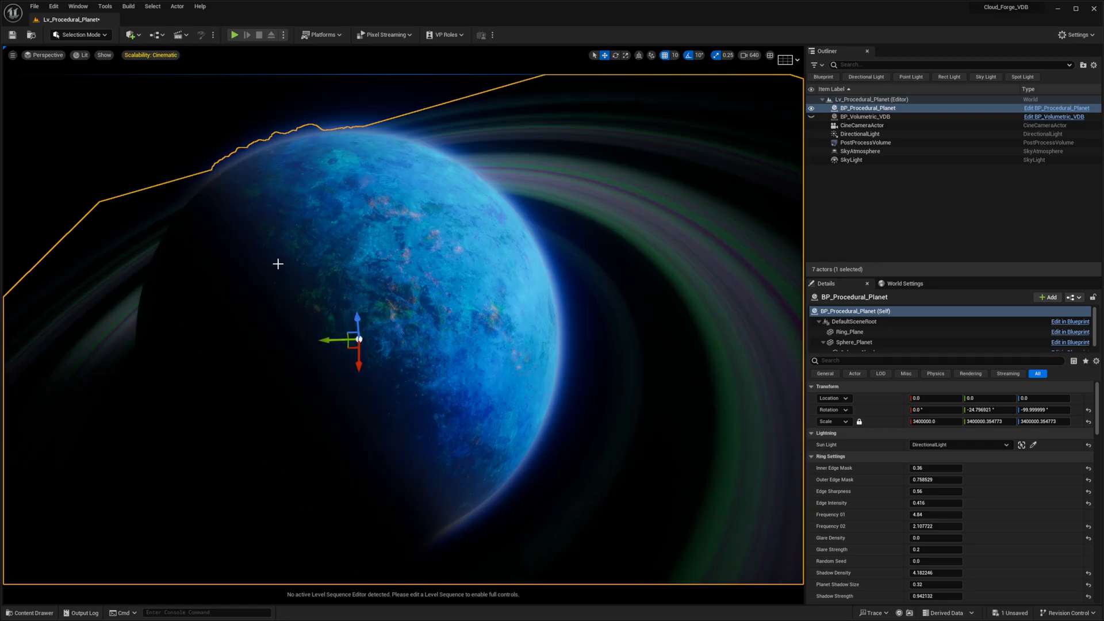